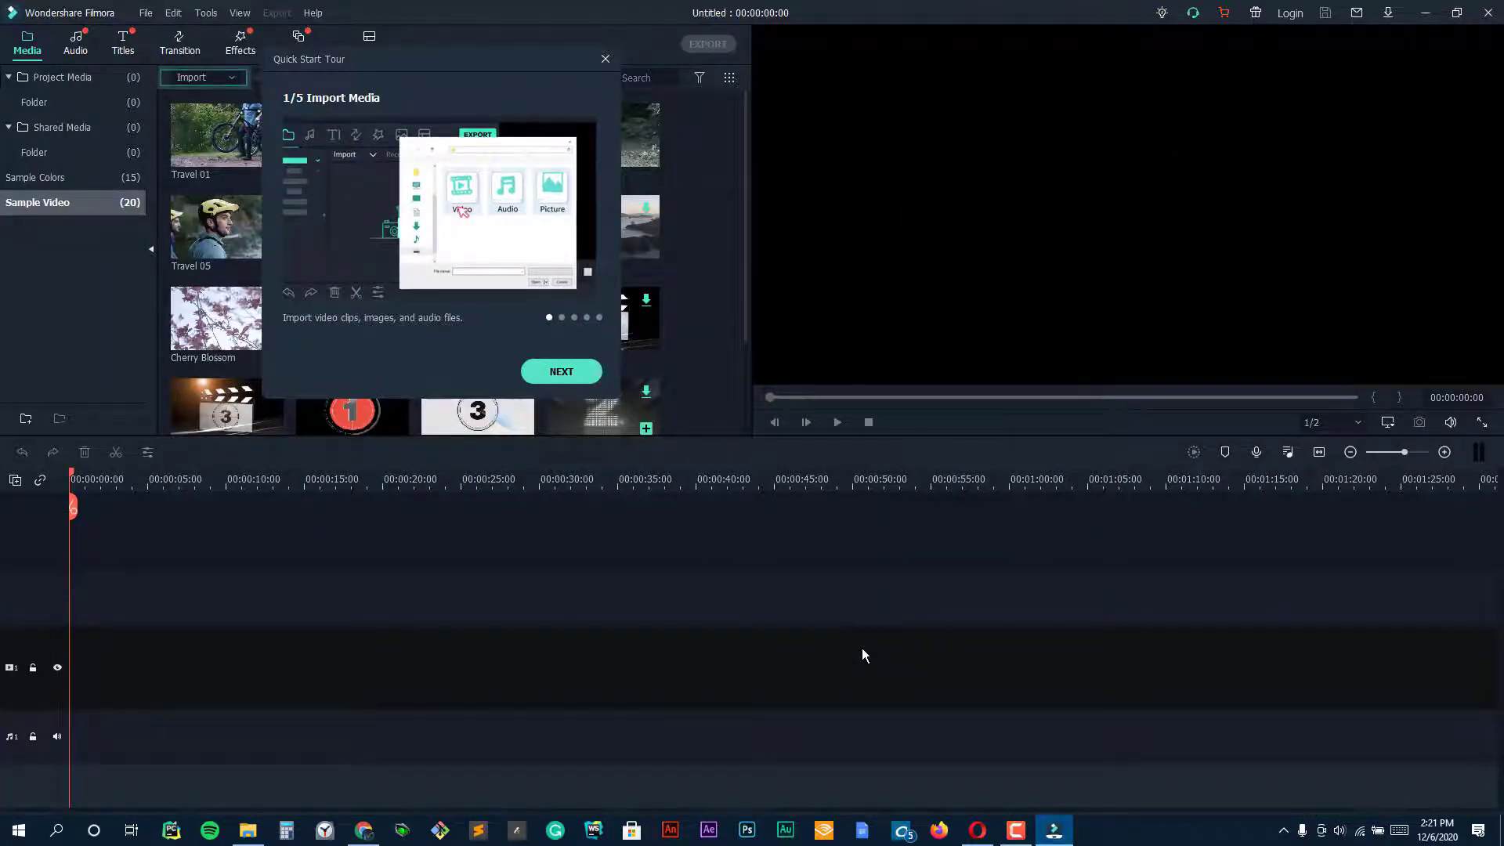
# Advance through the five quick start tour pages and finish it, leaving the empty project.
pyautogui.click(561, 371)
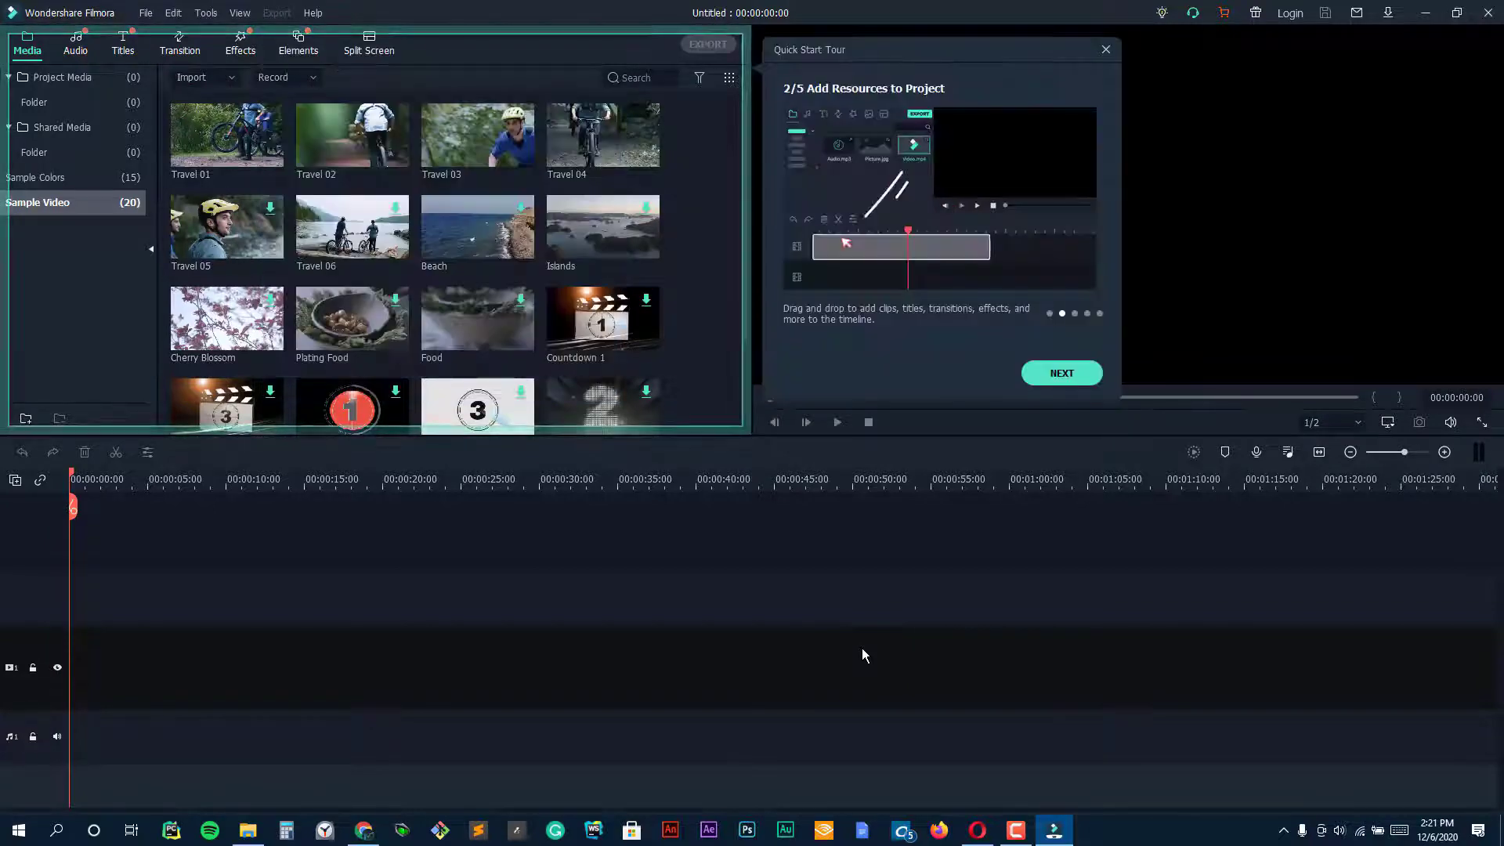
pyautogui.click(1061, 373)
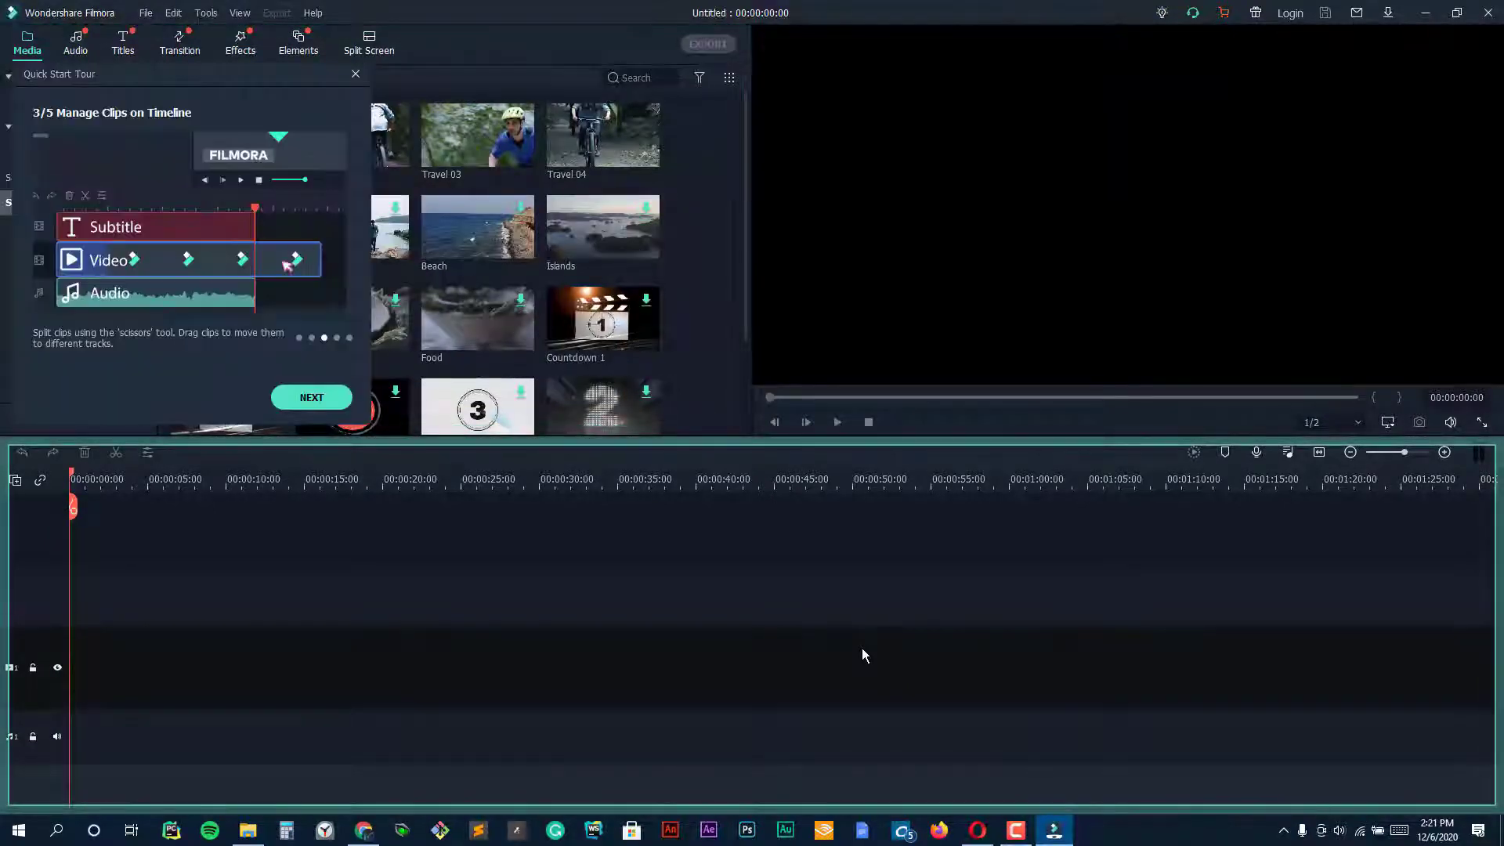
pyautogui.click(310, 397)
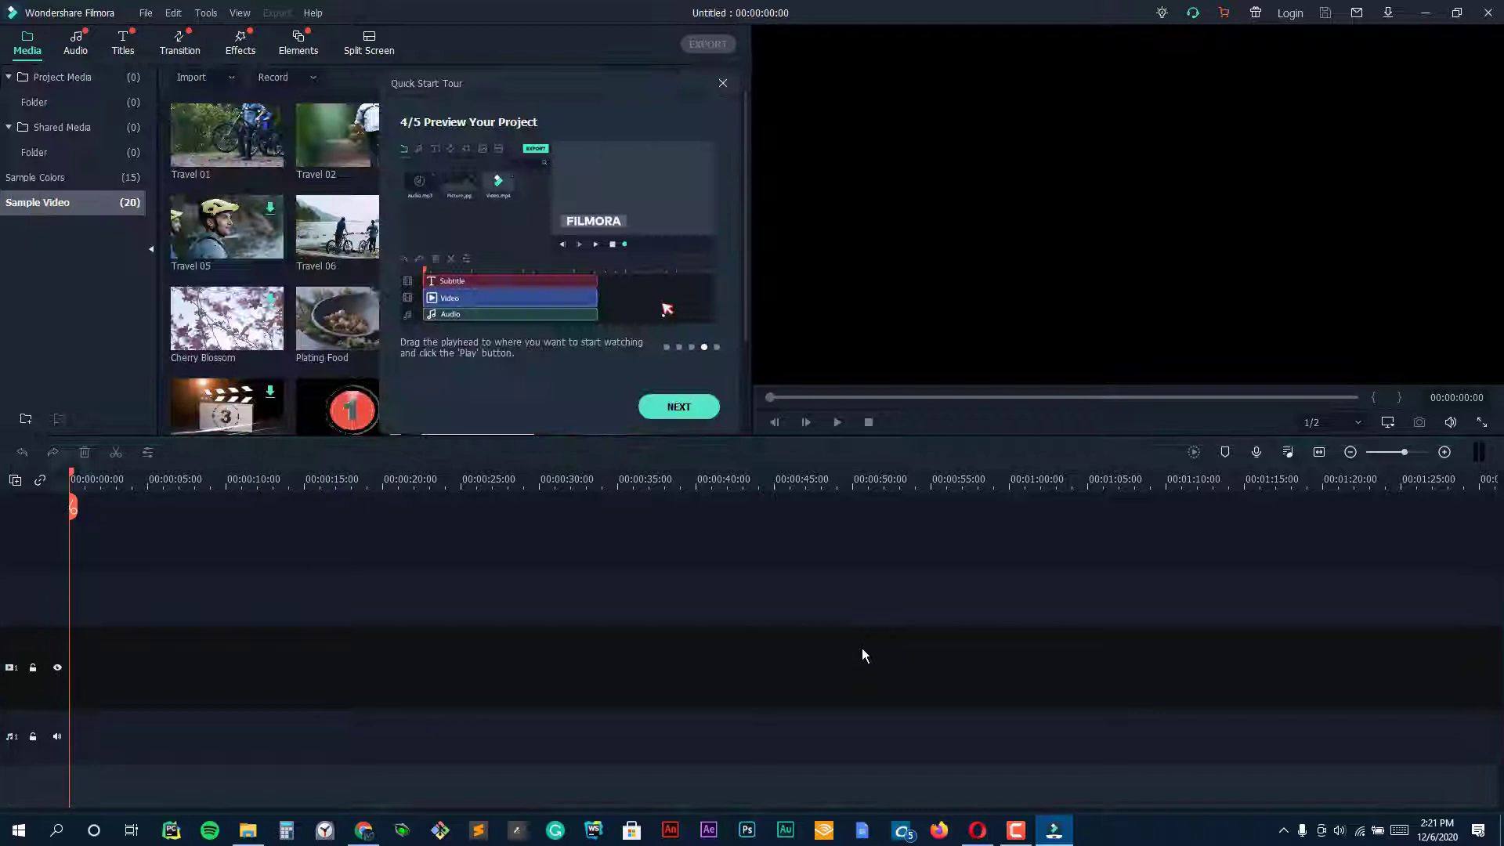
pyautogui.click(679, 406)
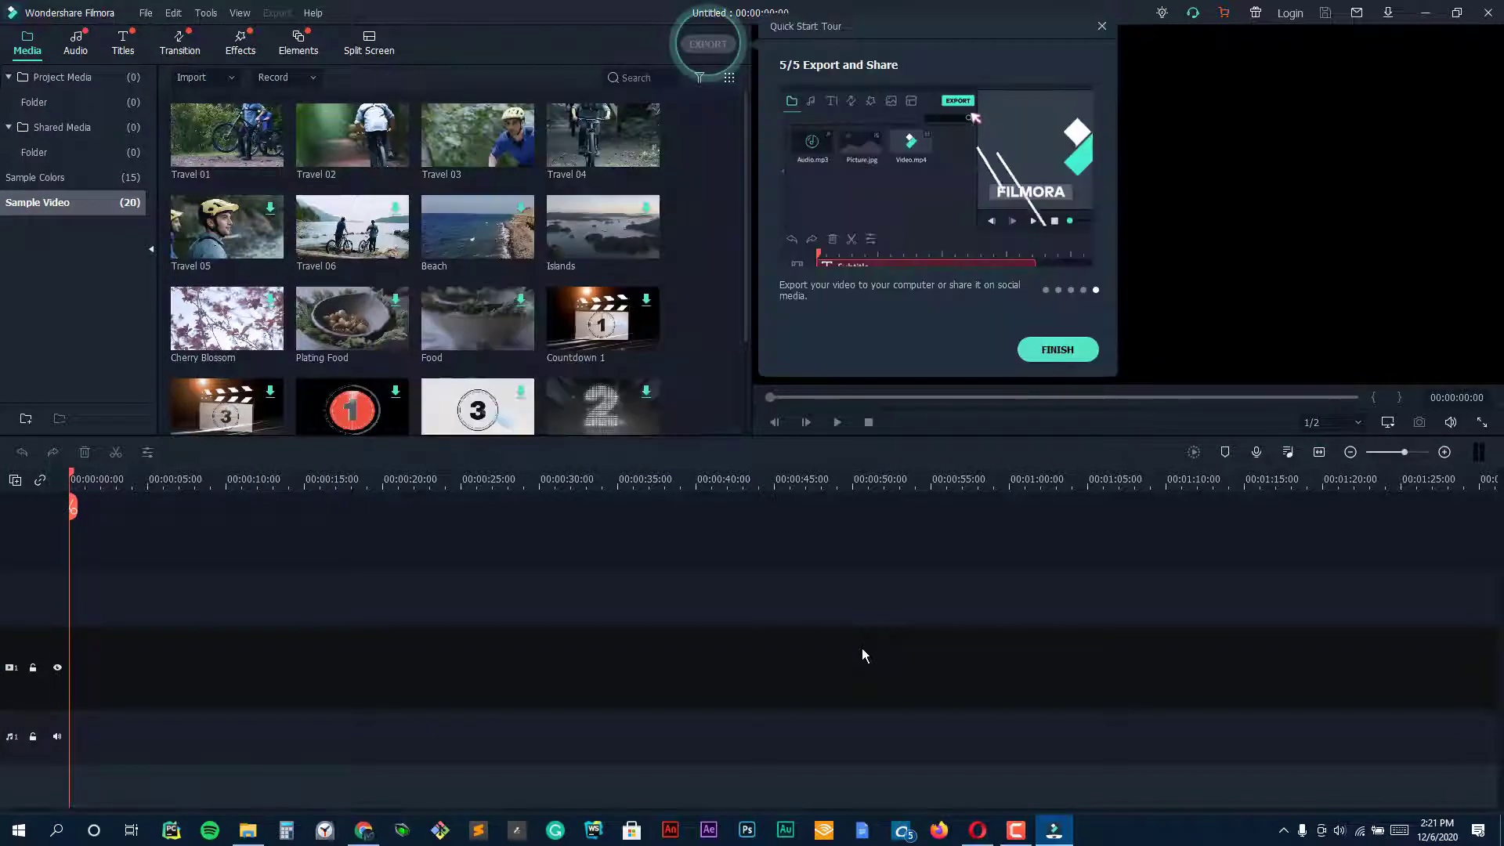
pyautogui.click(1056, 349)
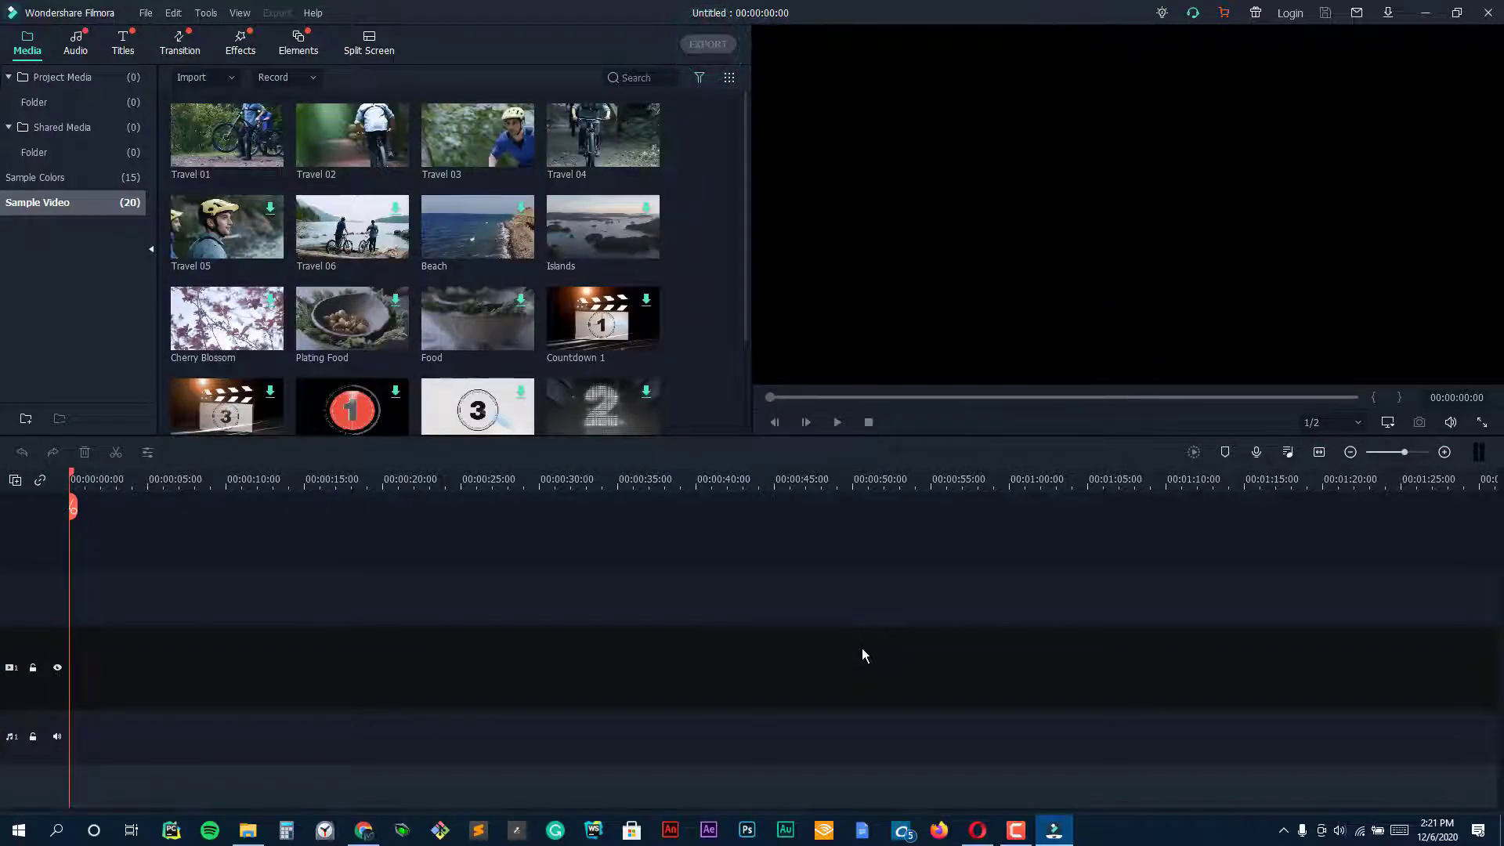
pyautogui.moveTo(602, 317)
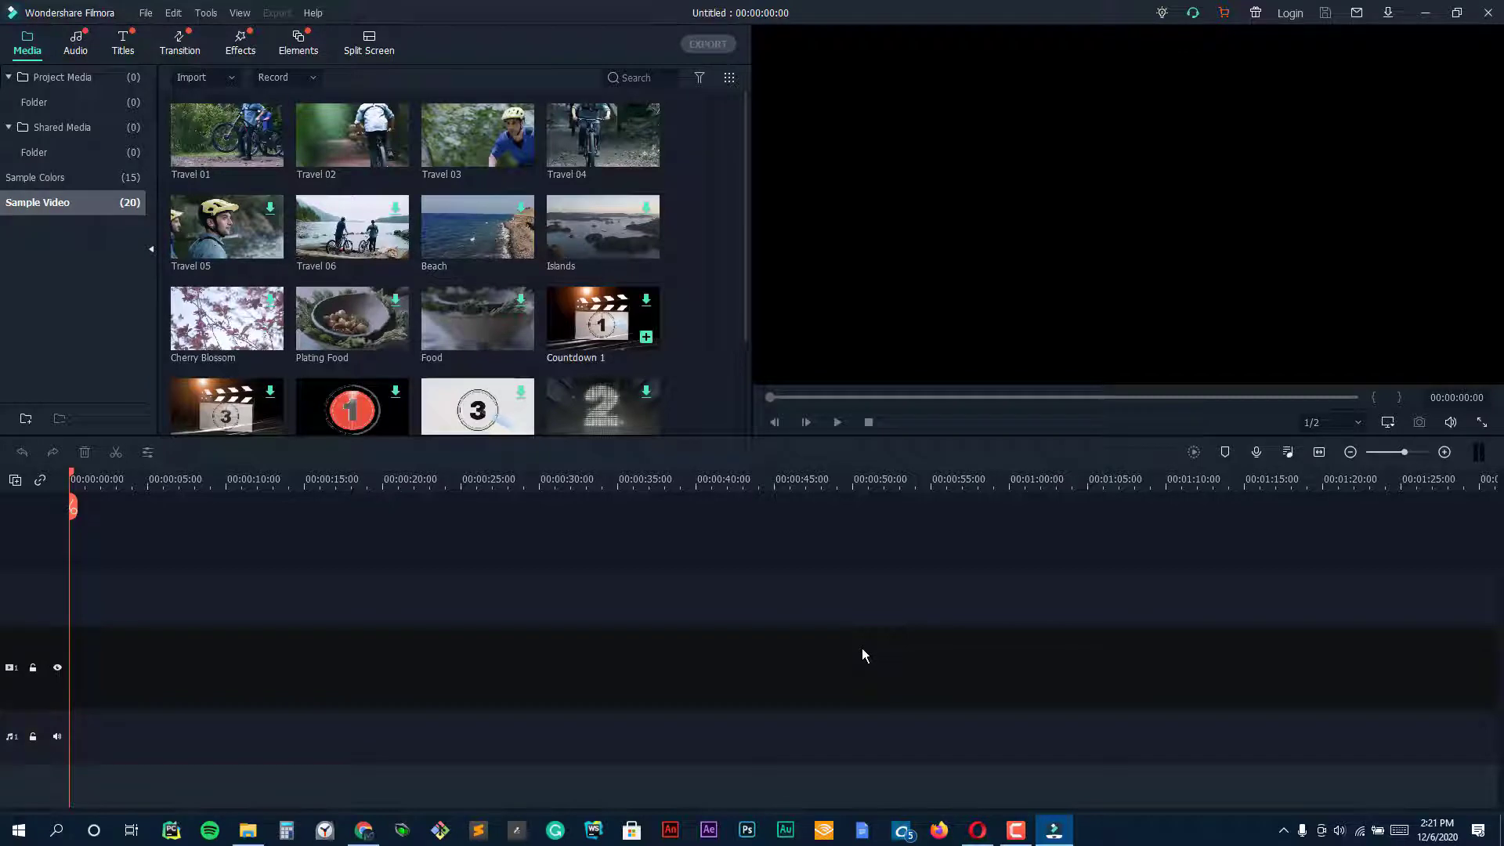
# Add the Food sample clip to the video track, dismiss the Message Center, and preview it.
pyautogui.click(476, 318)
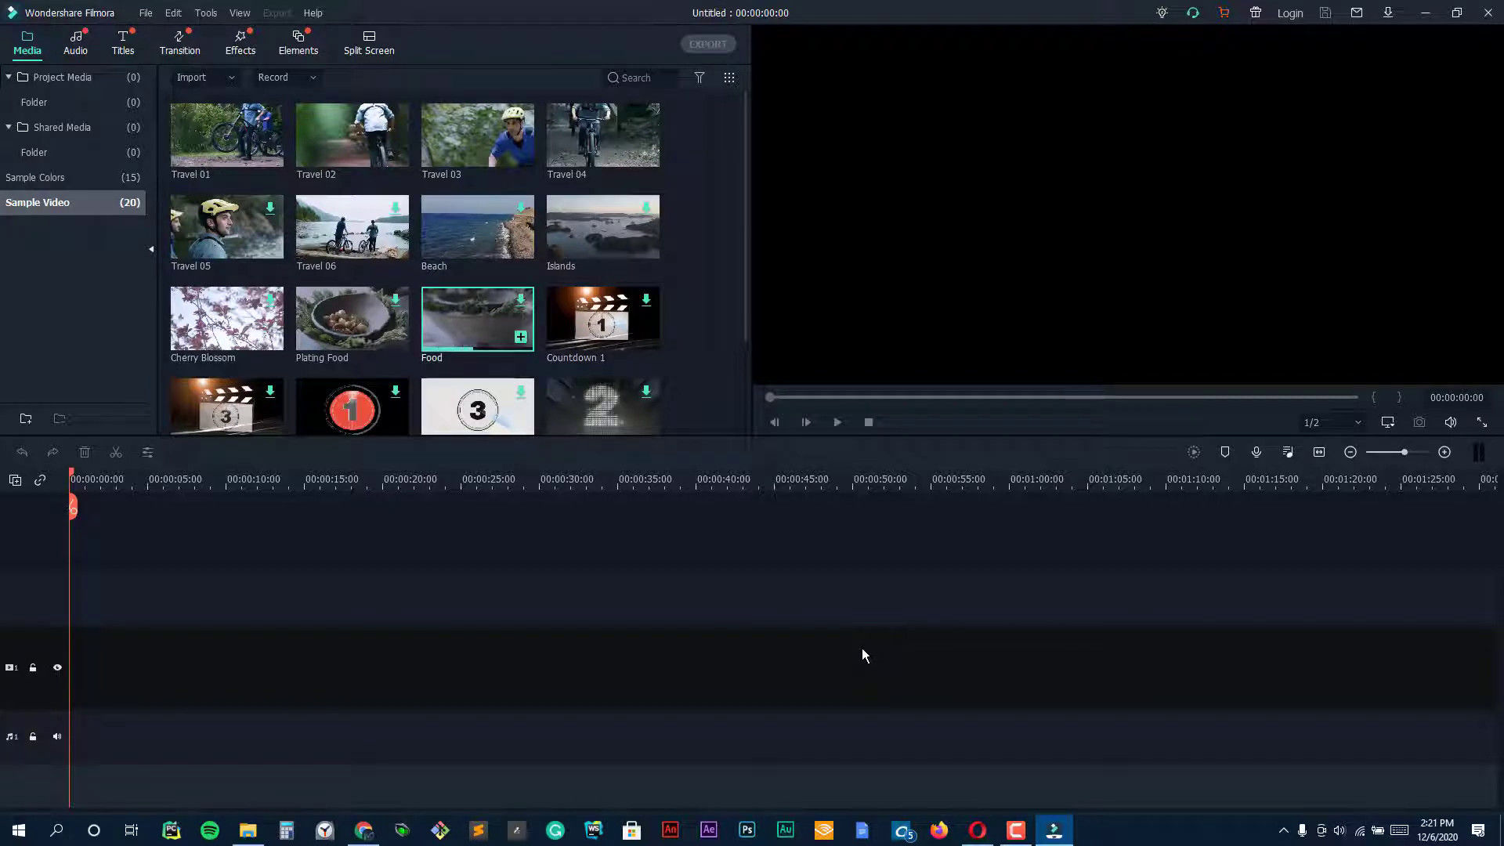
pyautogui.click(1355, 13)
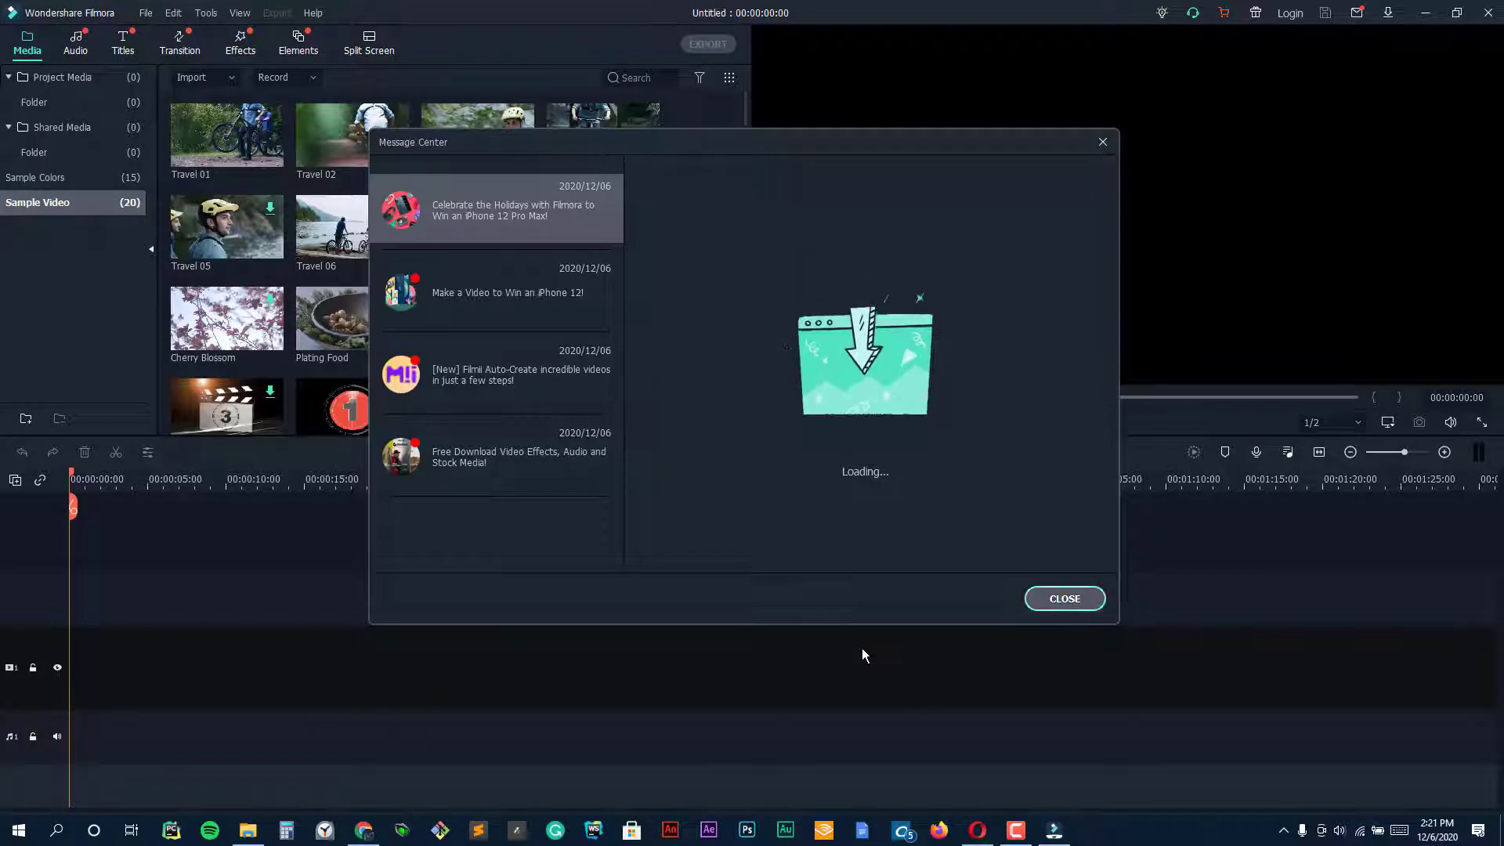
pyautogui.click(1064, 597)
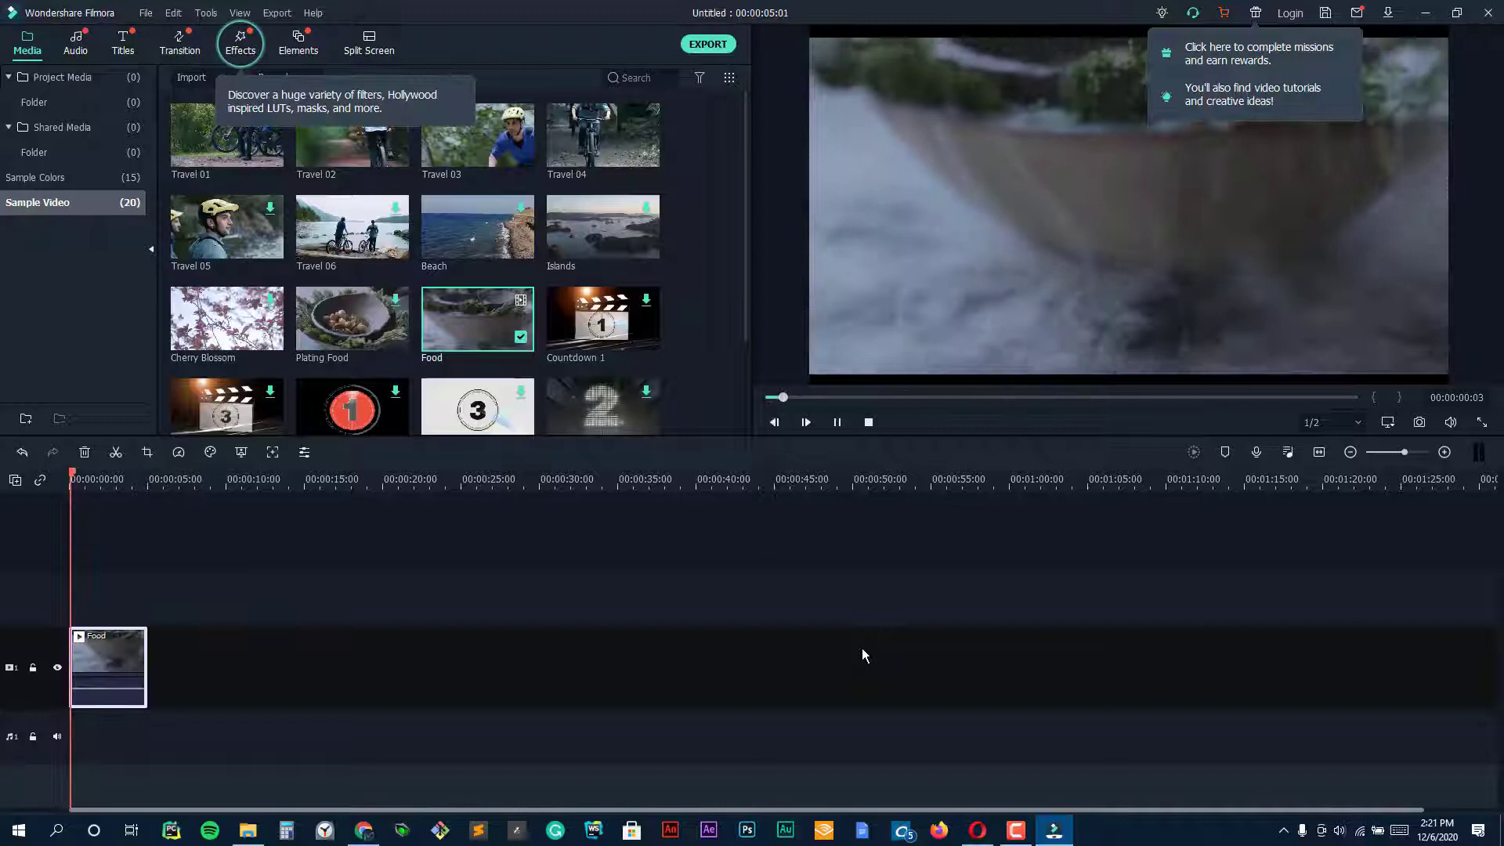
pyautogui.click(805, 421)
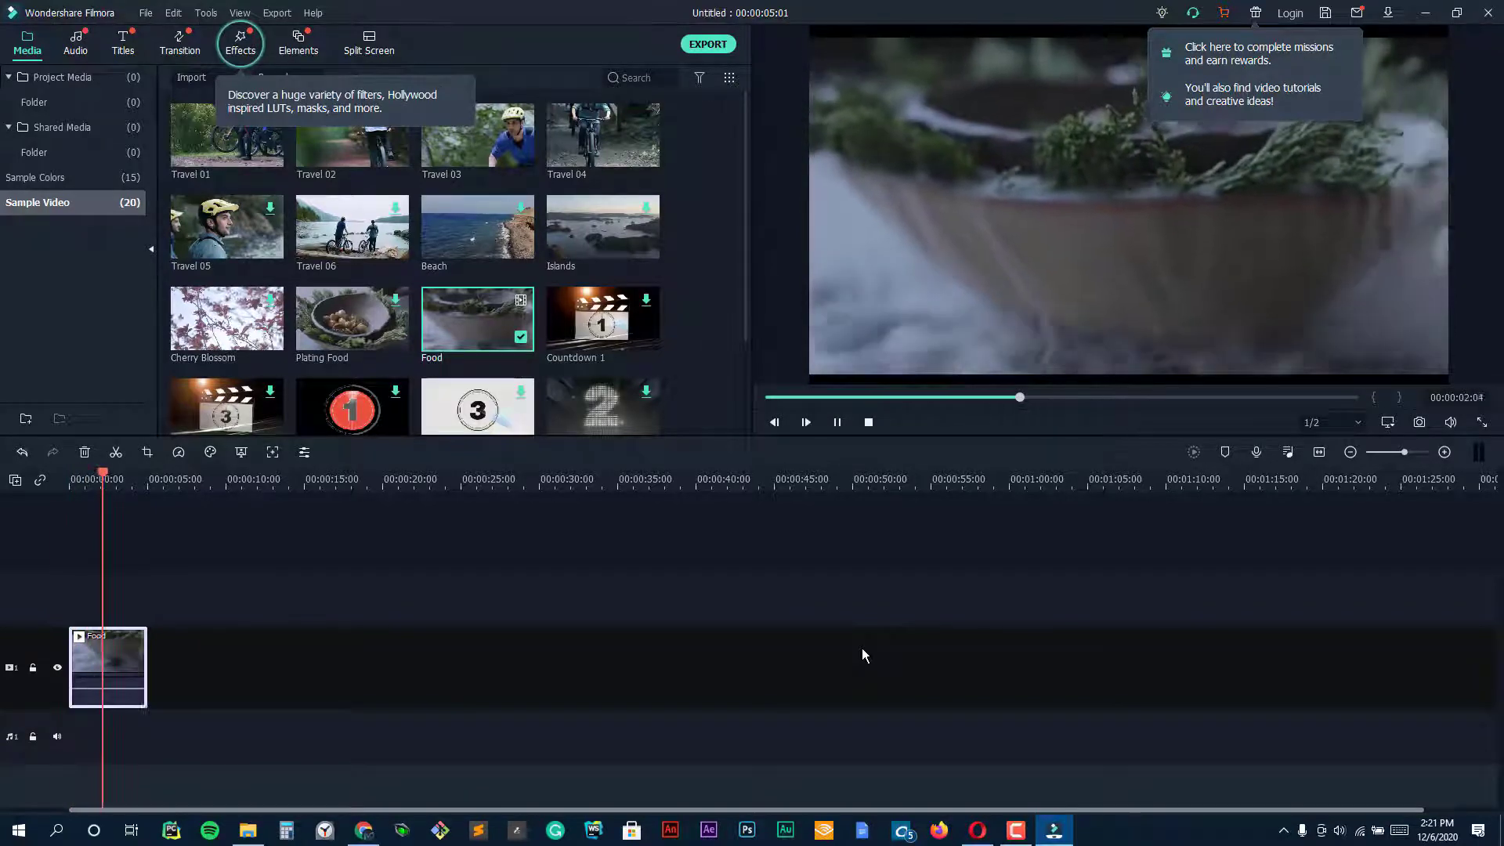
# Add the Countdown 8 clip after Food on the timeline and play it back.
pyautogui.scroll(-3)
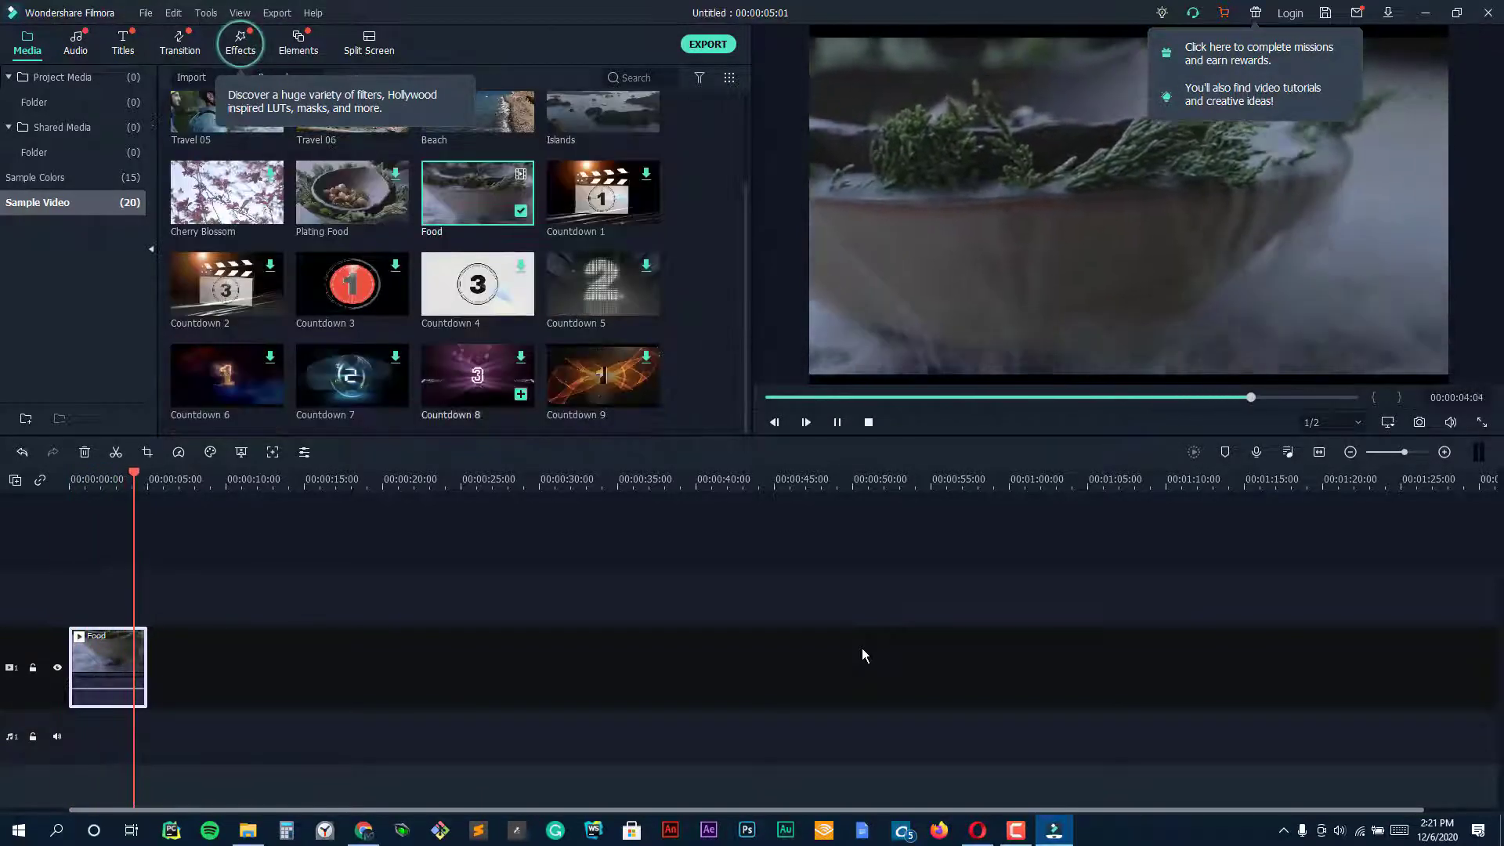
pyautogui.click(520, 357)
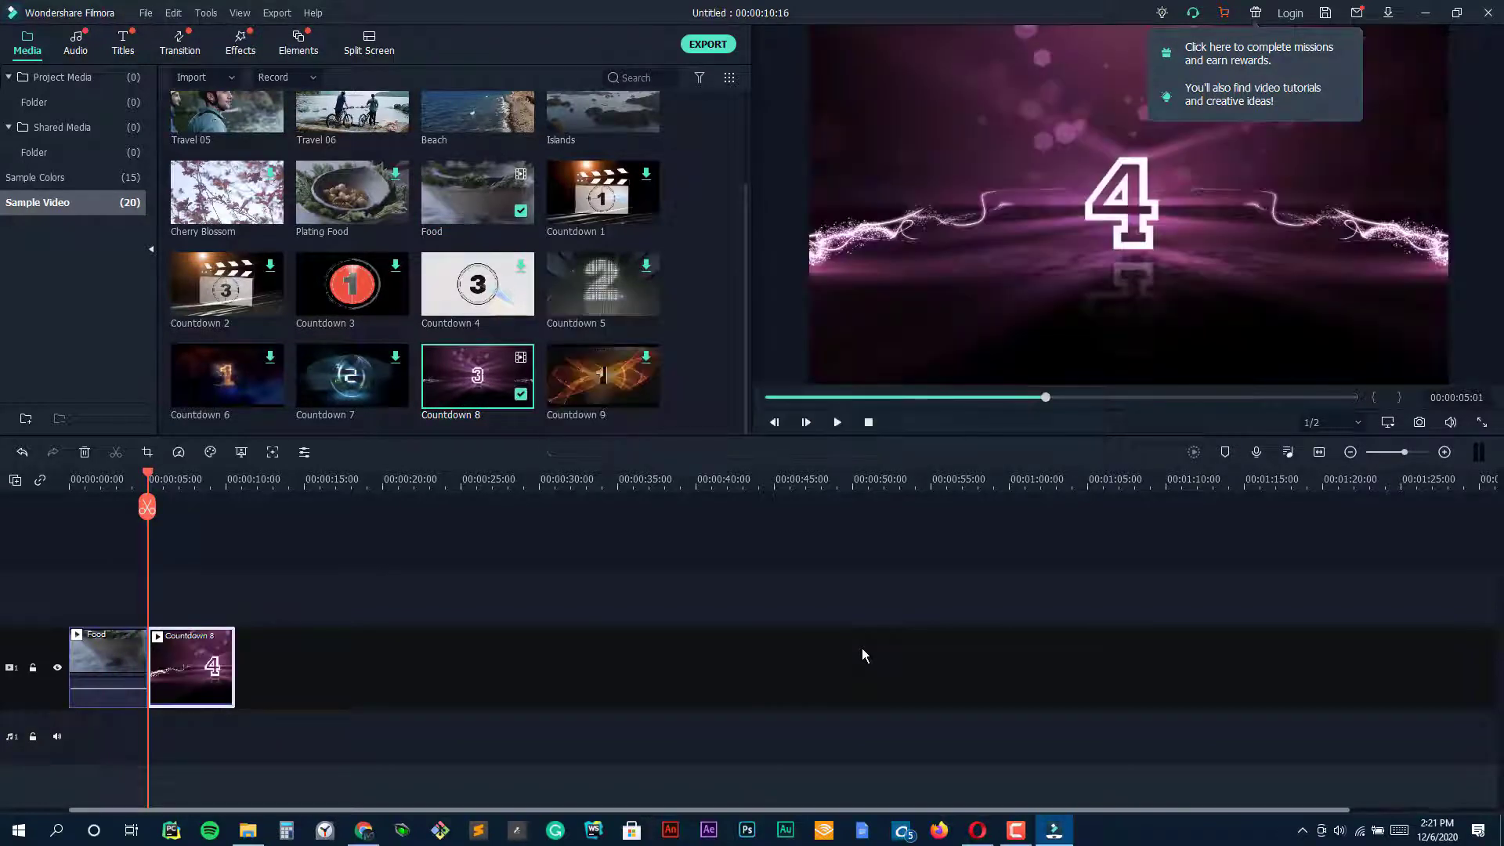
pyautogui.click(835, 421)
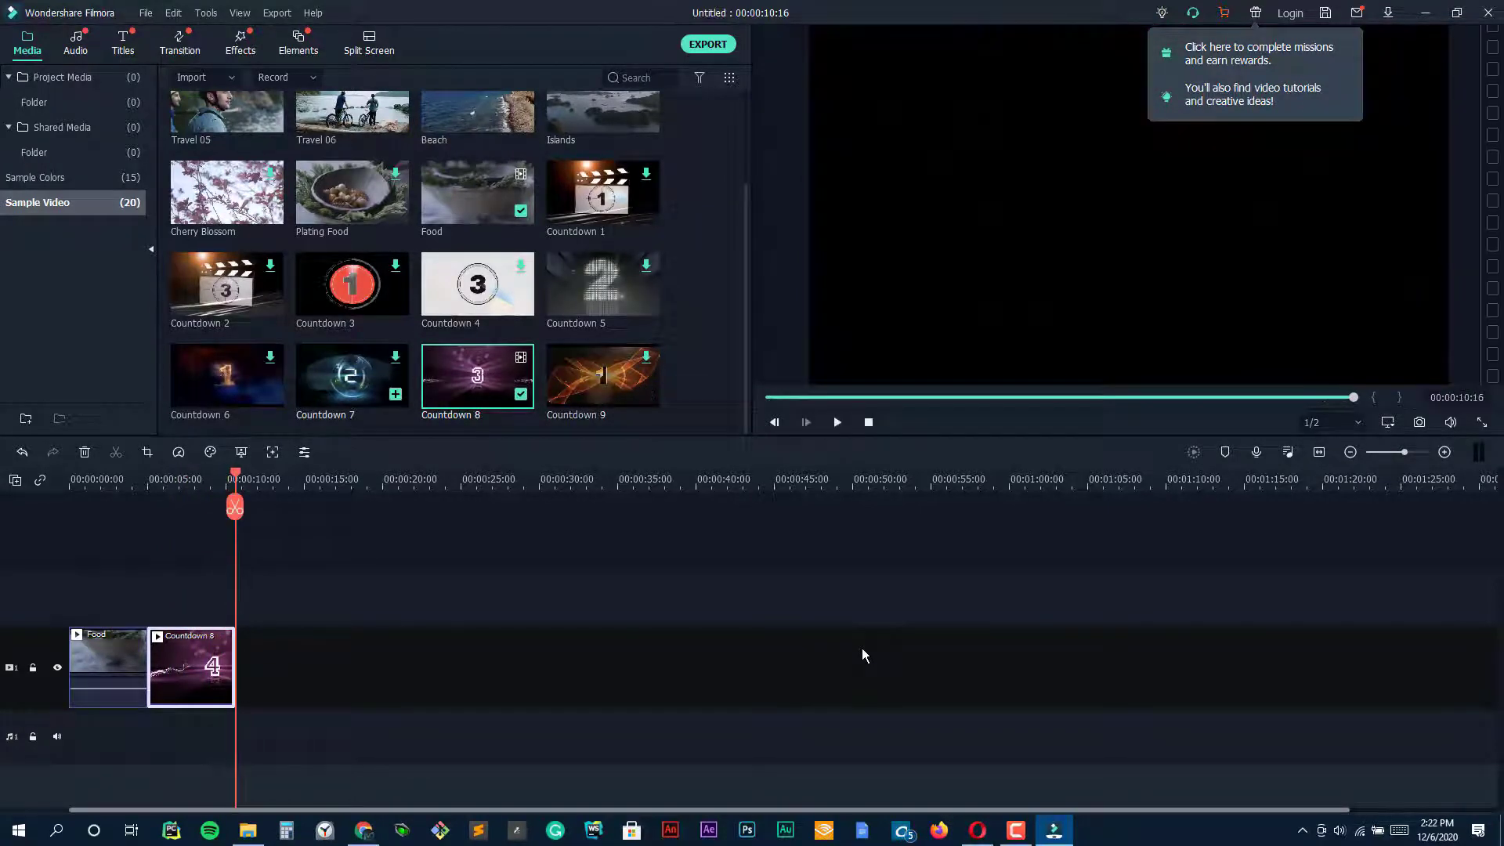
pyautogui.scroll(3)
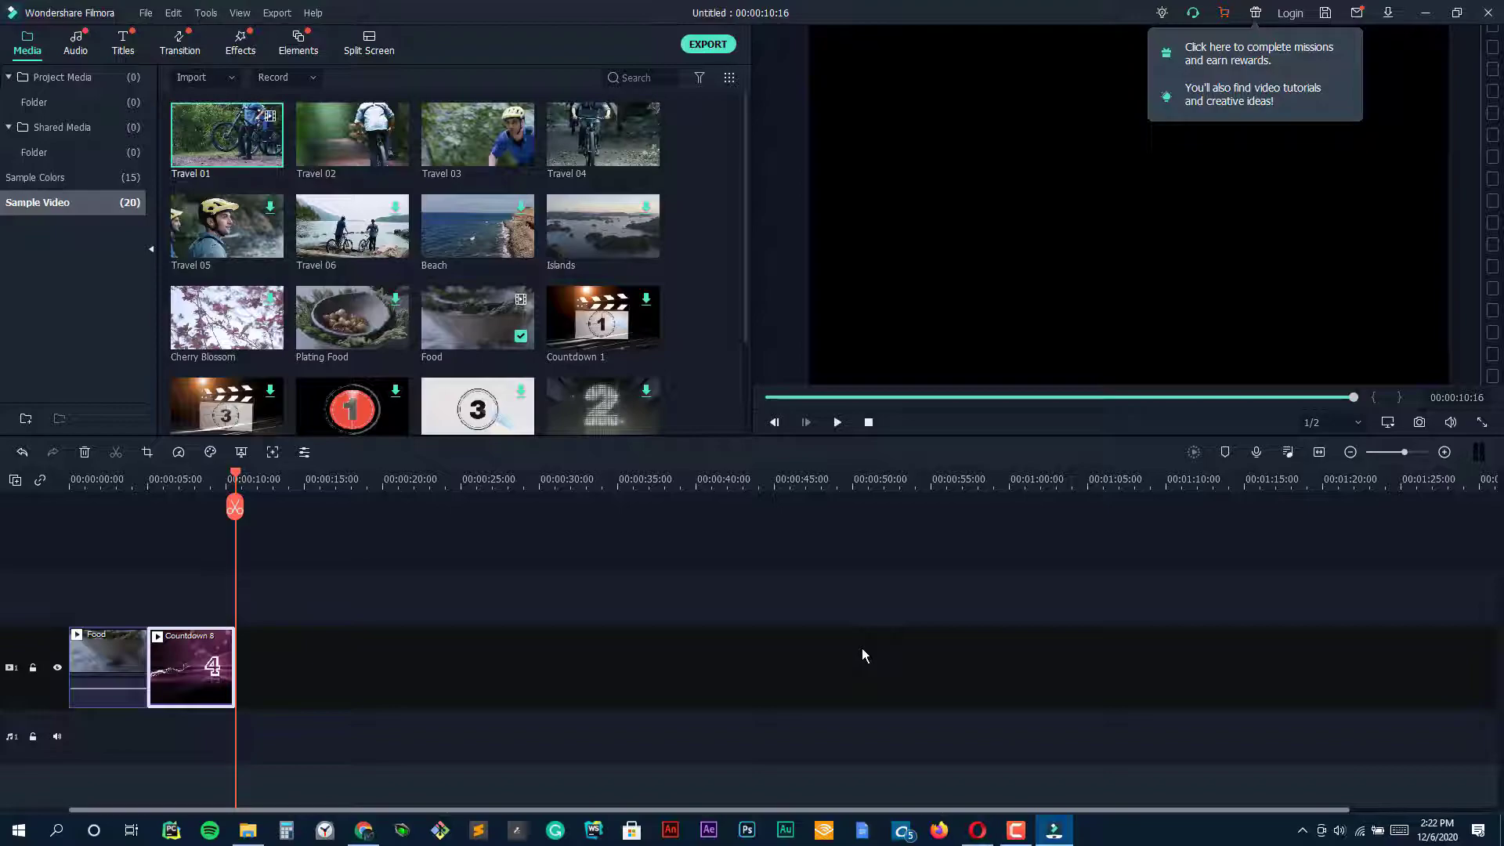
pyautogui.click(835, 421)
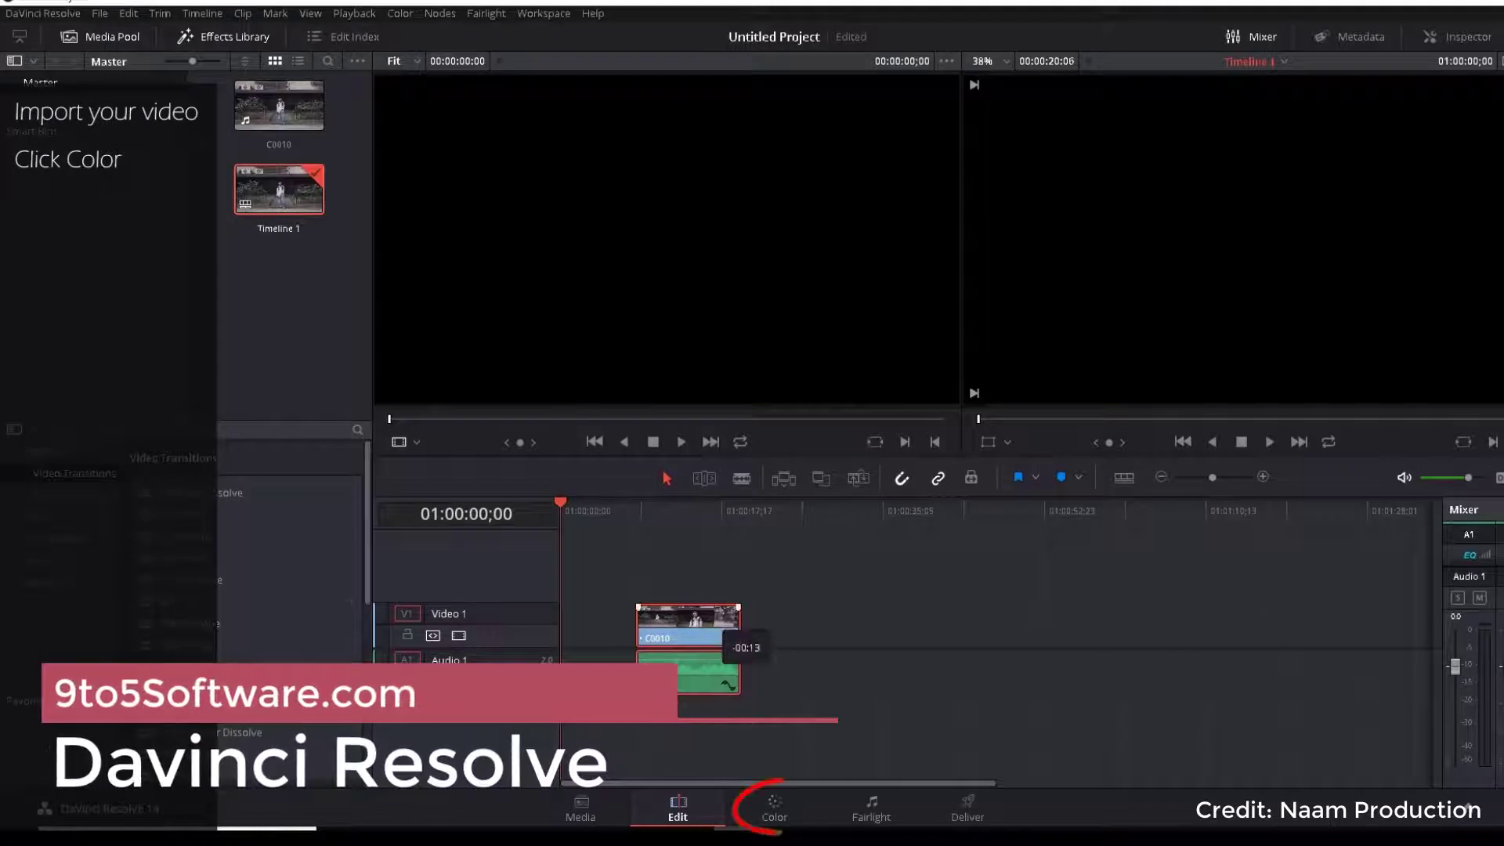
# Place the clip at the timeline start and switch to the Color page with its node operations menu.
pyautogui.click(774, 810)
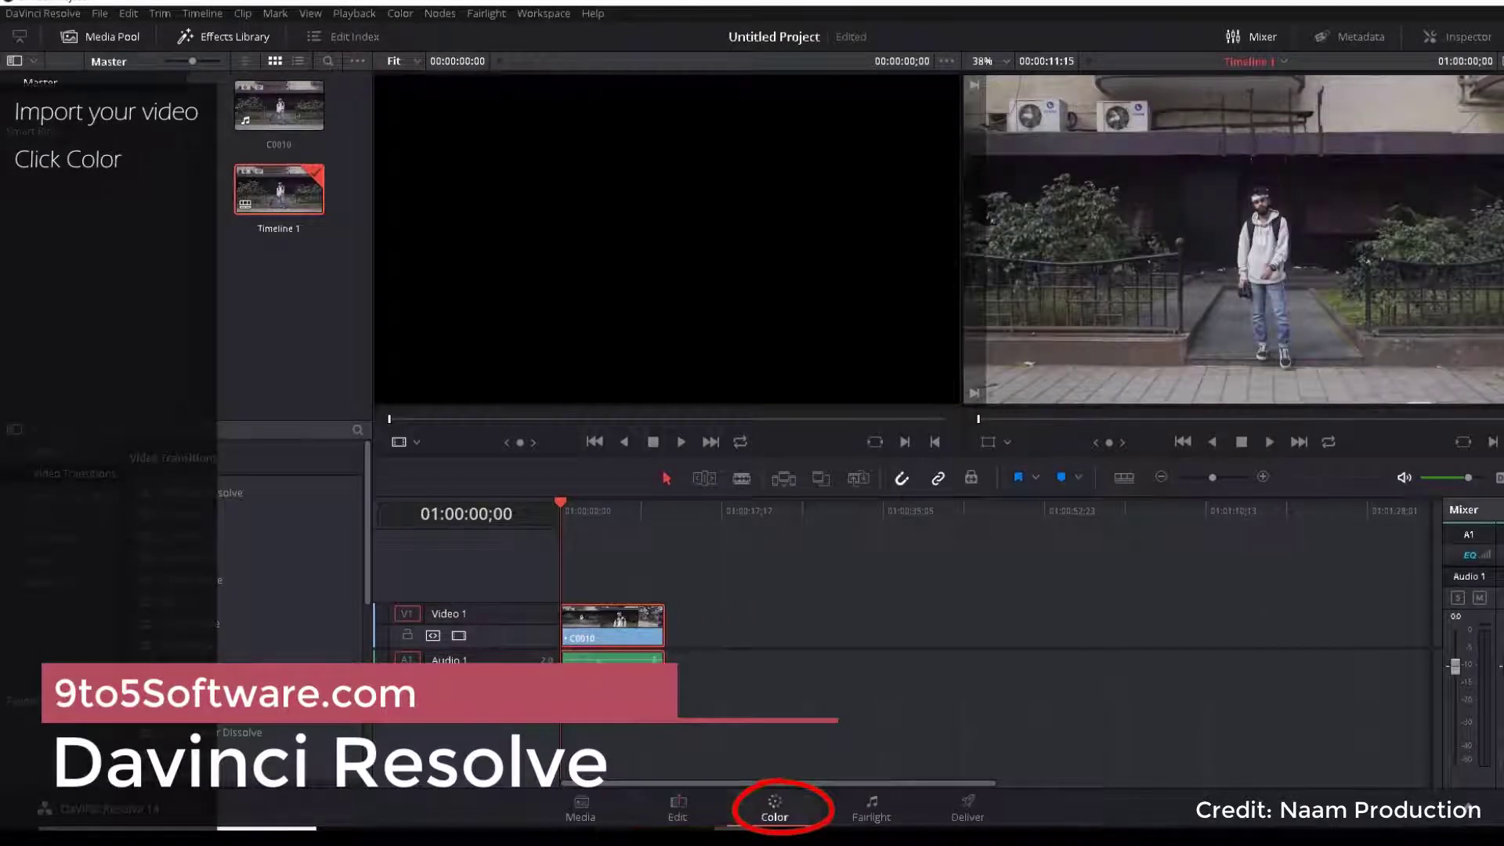
pyautogui.click(774, 809)
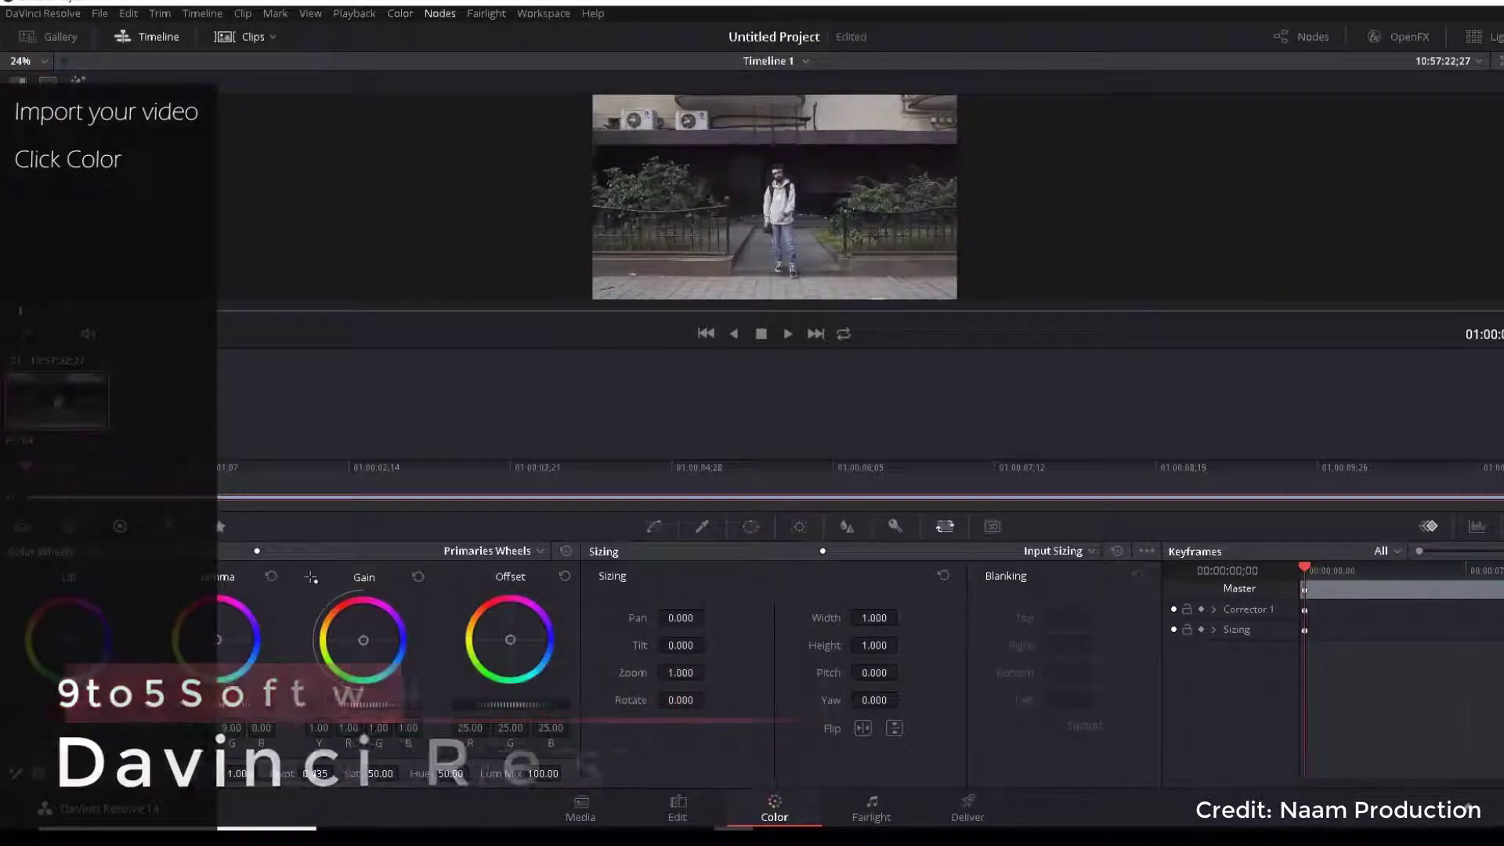
pyautogui.click(438, 12)
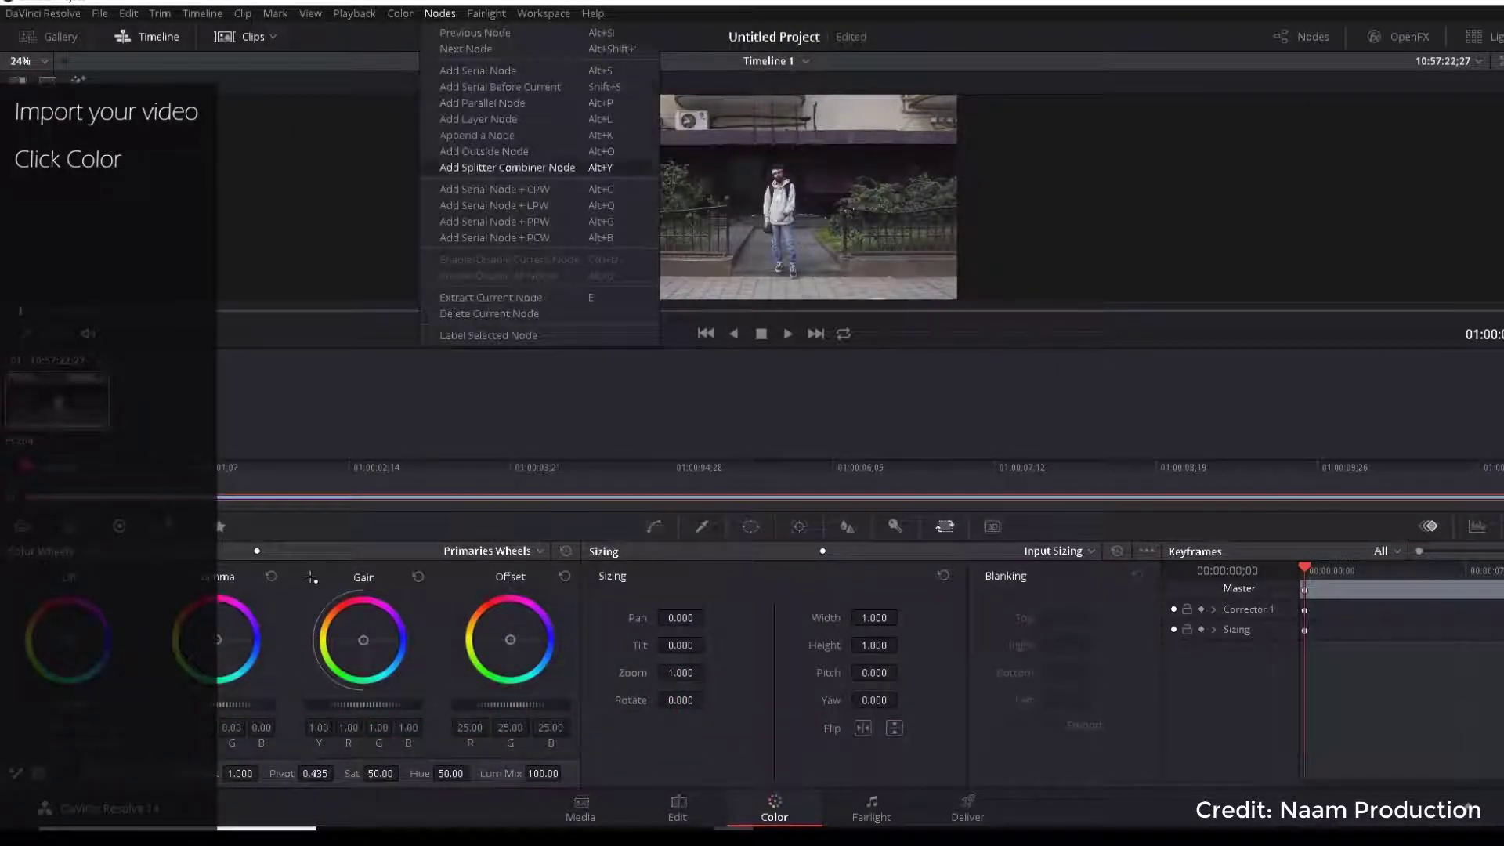
pyautogui.moveTo(507, 168)
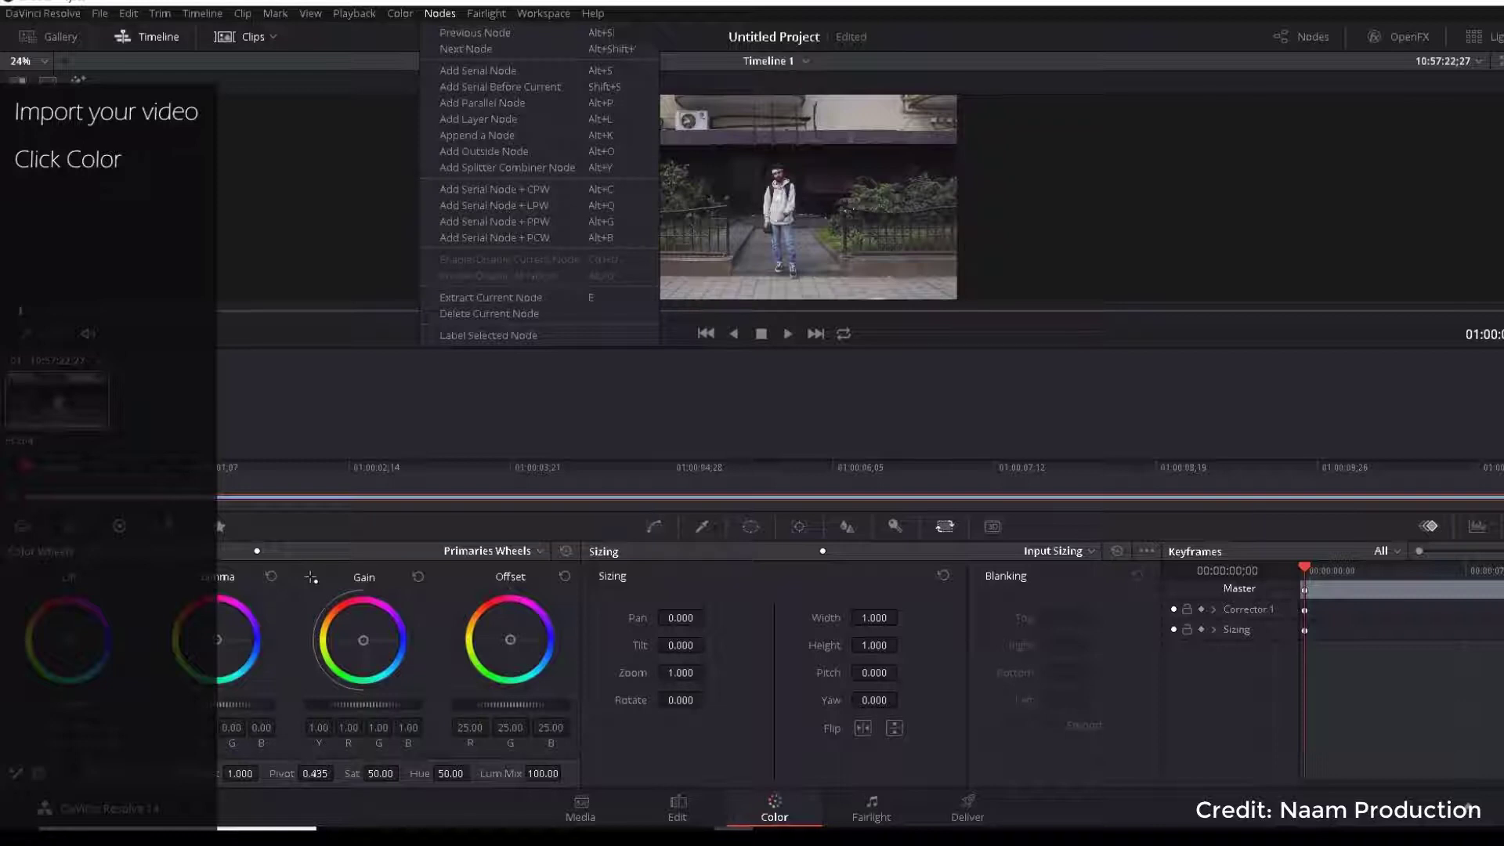
pyautogui.click(1407, 36)
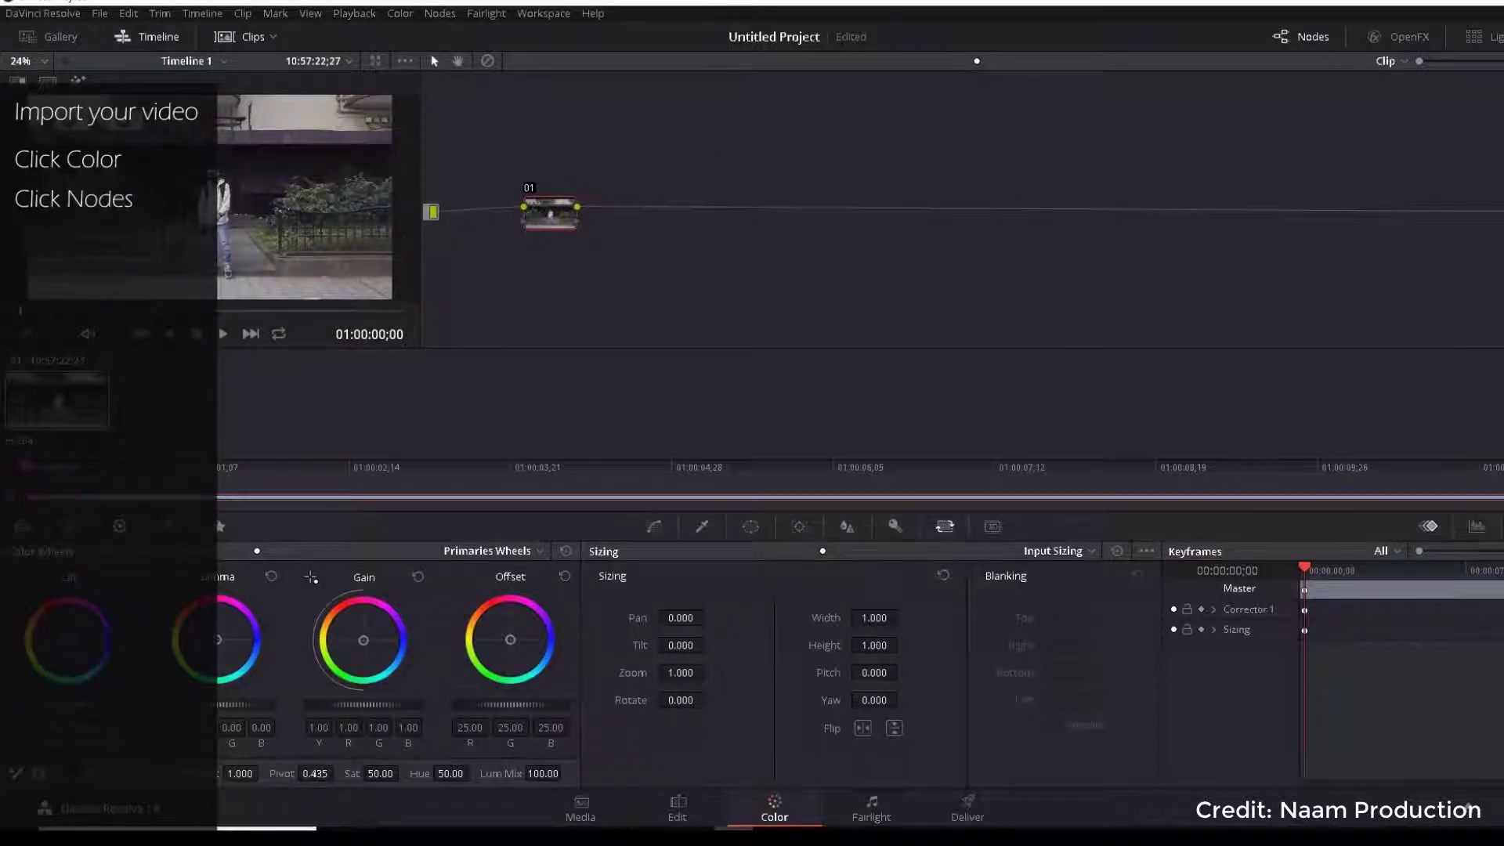
# Add a Splitter/Combiner node tree and pan one channel's Node Sizing to -3 for a colour-split glitch.
pyautogui.click(440, 13)
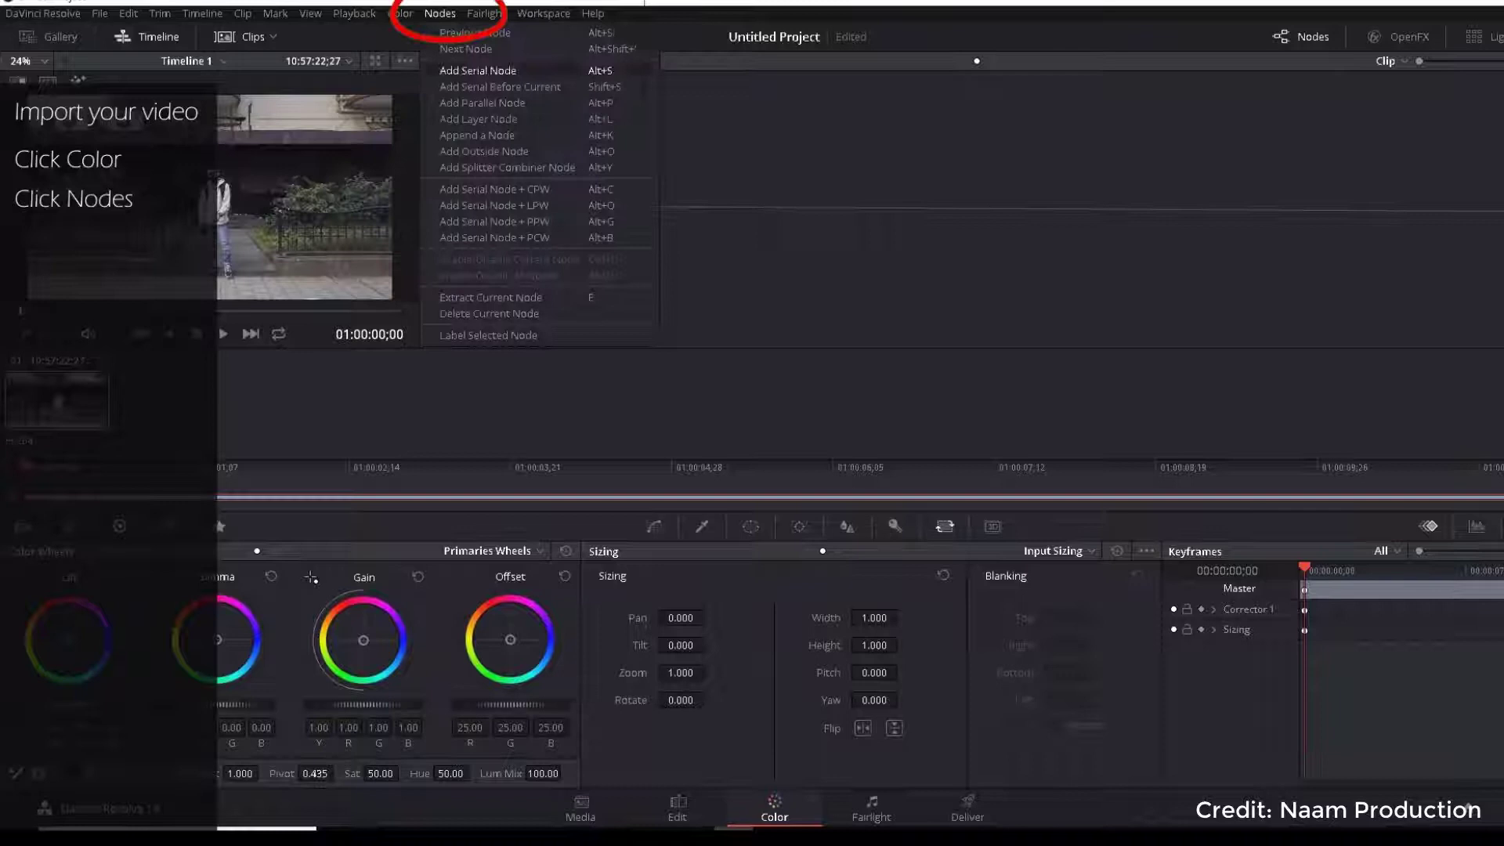
pyautogui.click(506, 168)
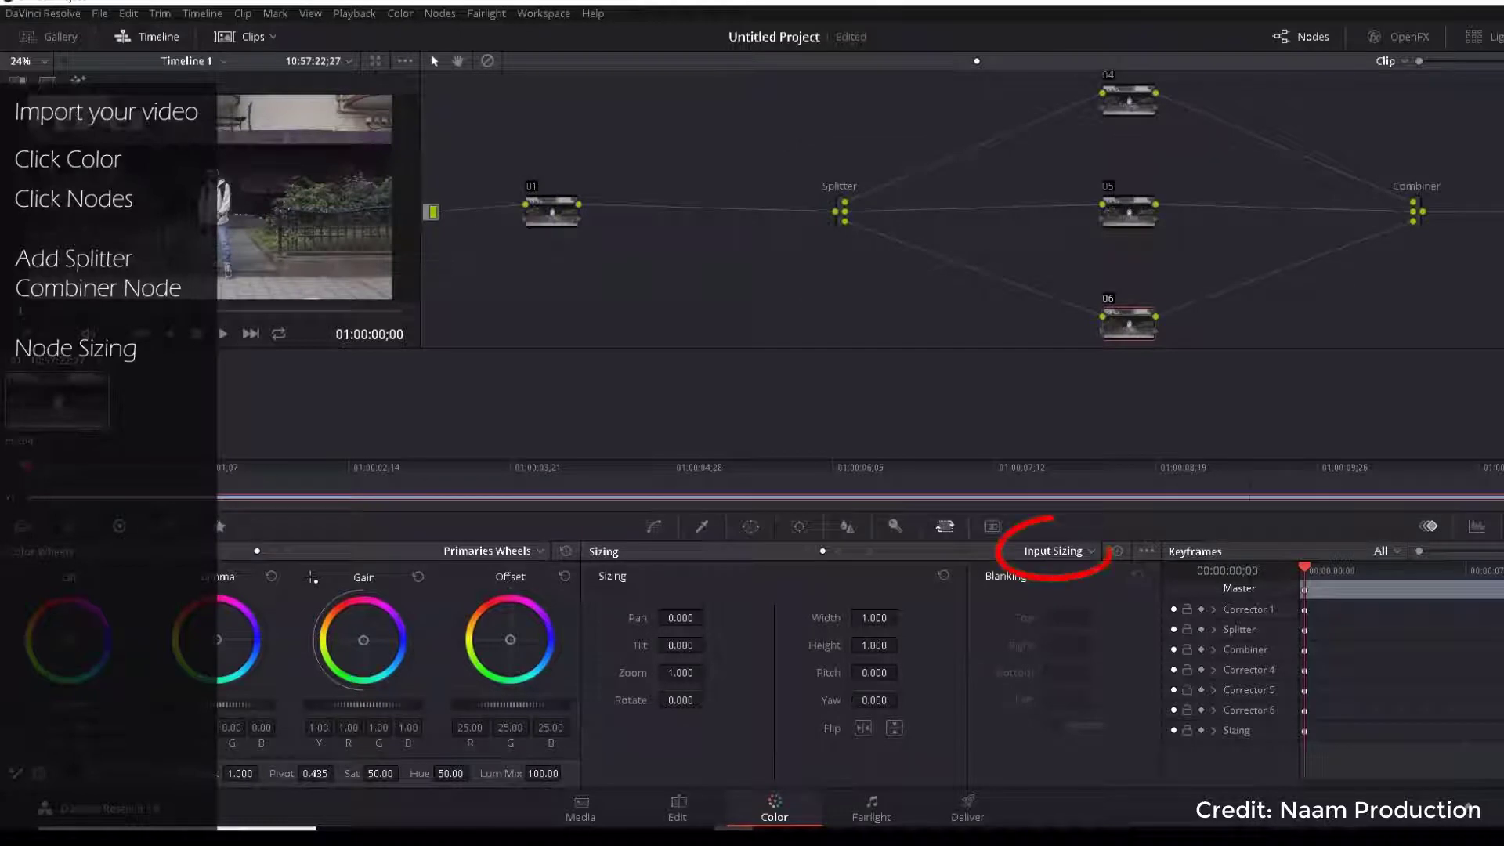
pyautogui.click(1054, 550)
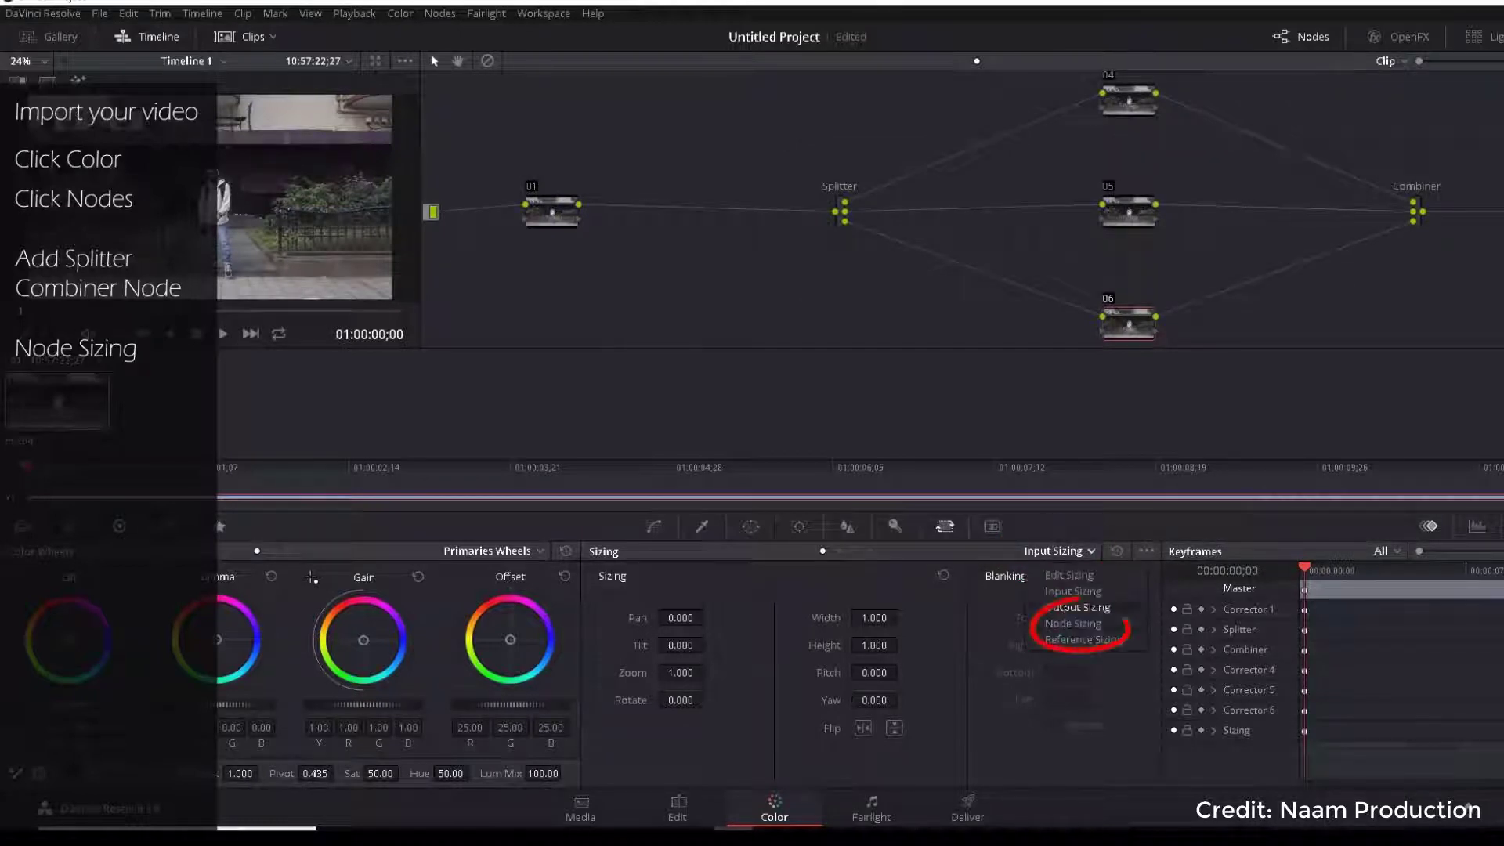
pyautogui.click(1072, 624)
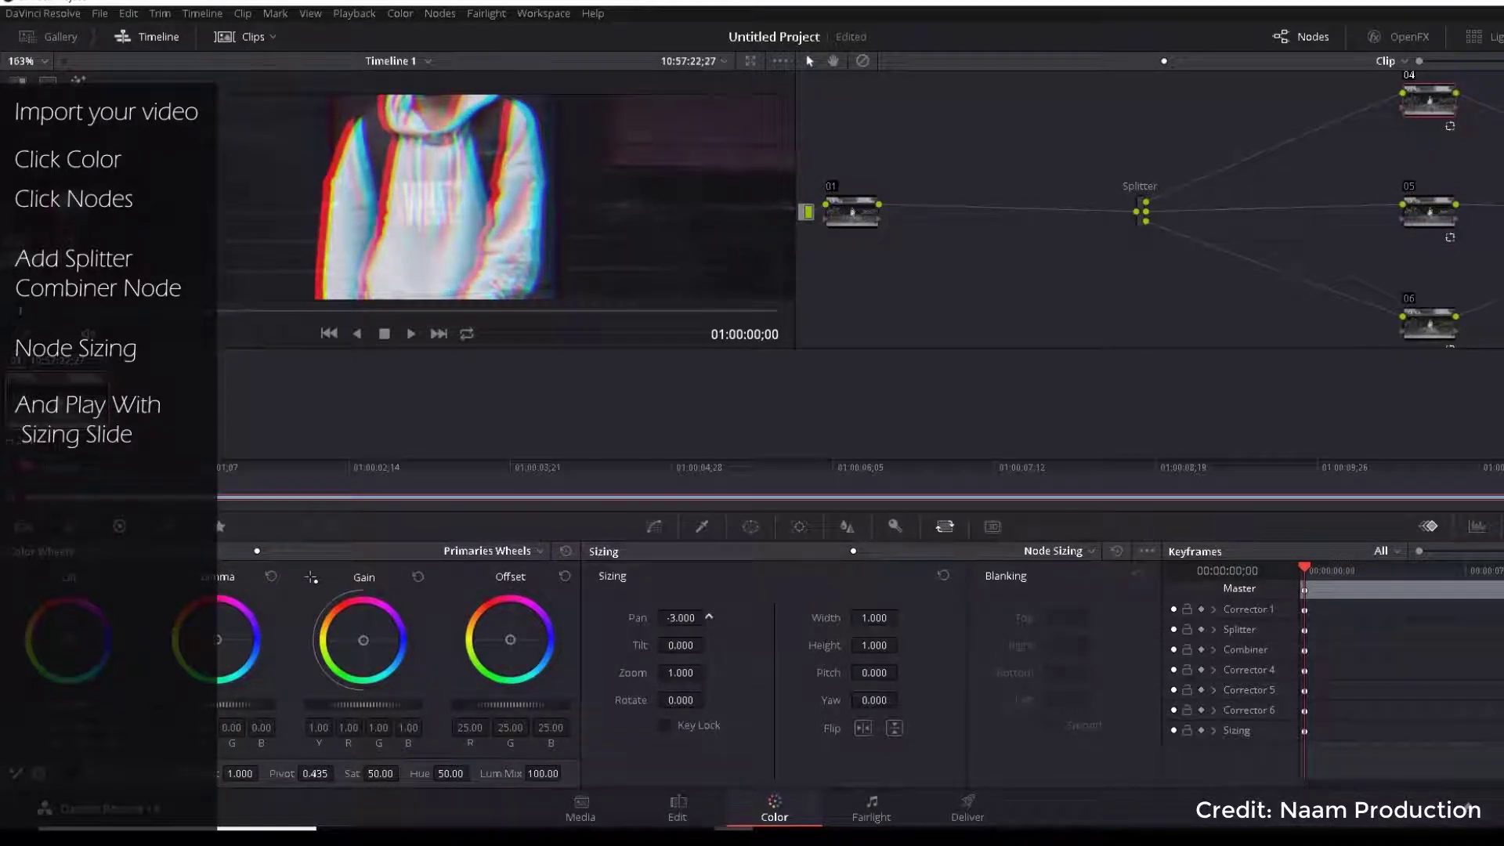
pyautogui.click(682, 618)
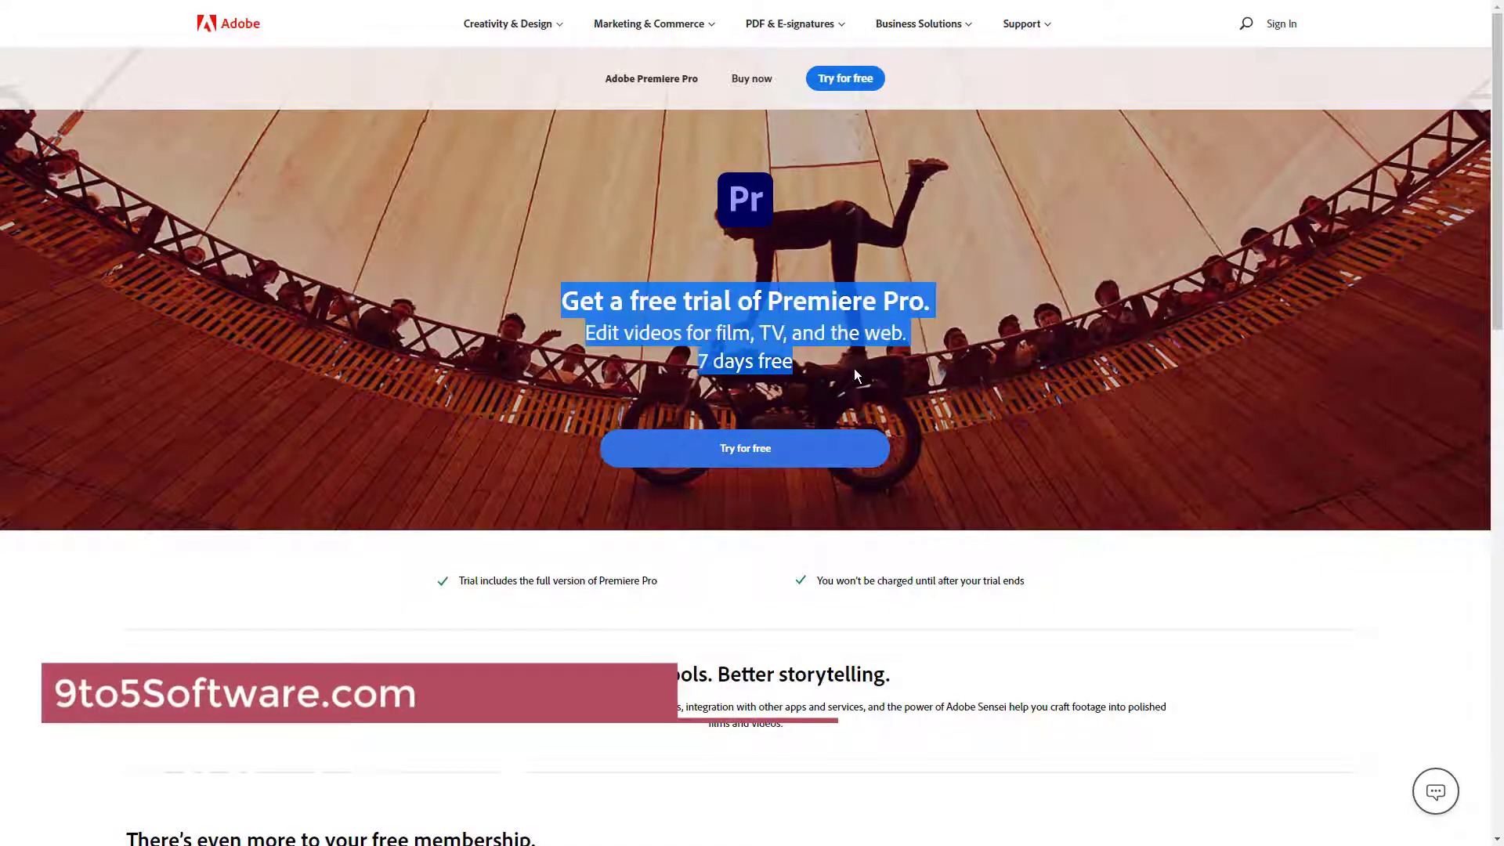
pyautogui.scroll(-3)
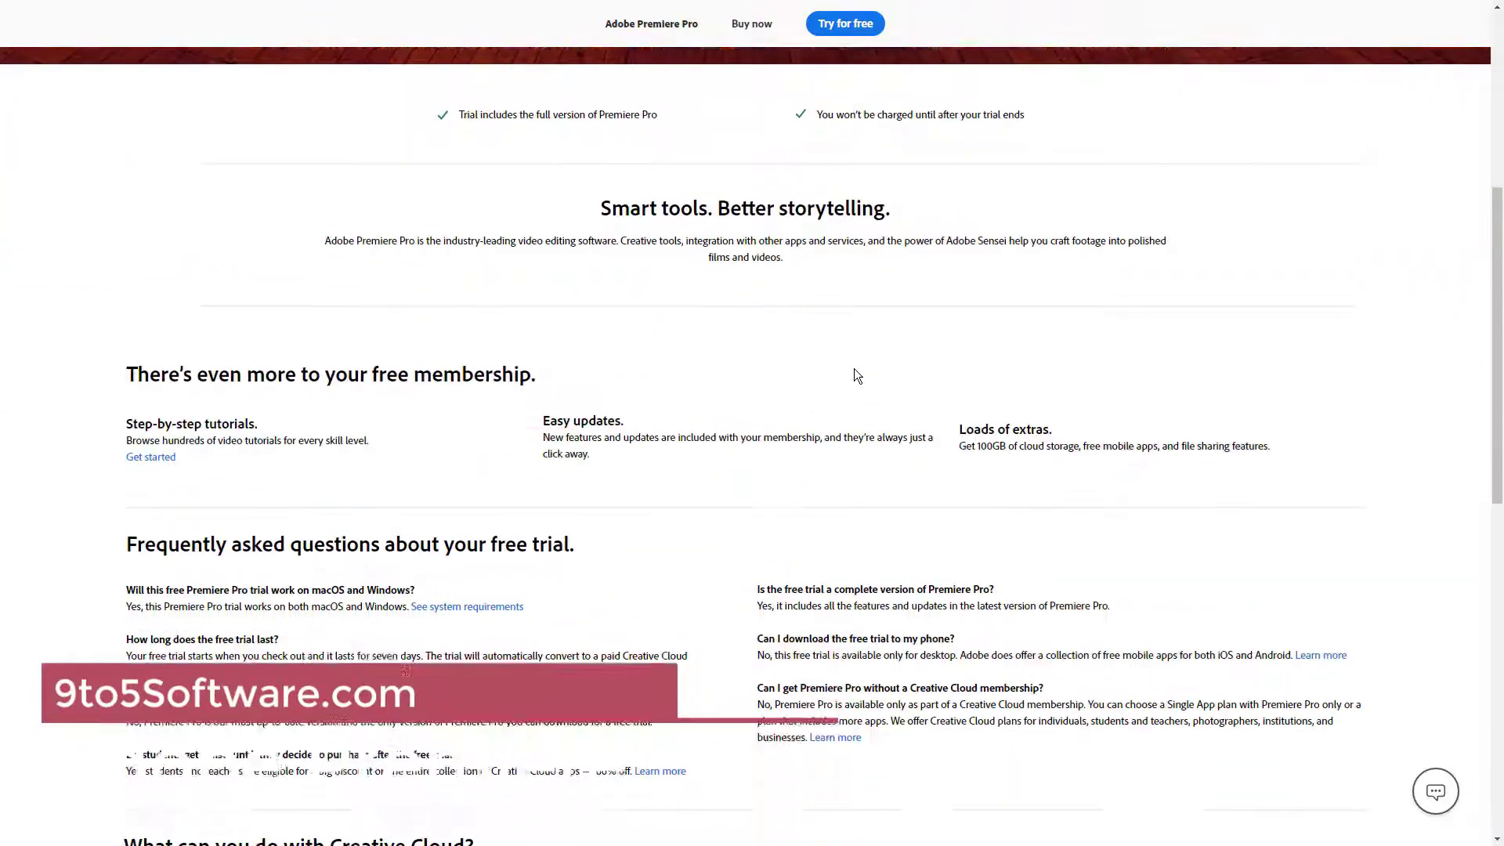
pyautogui.scroll(-3)
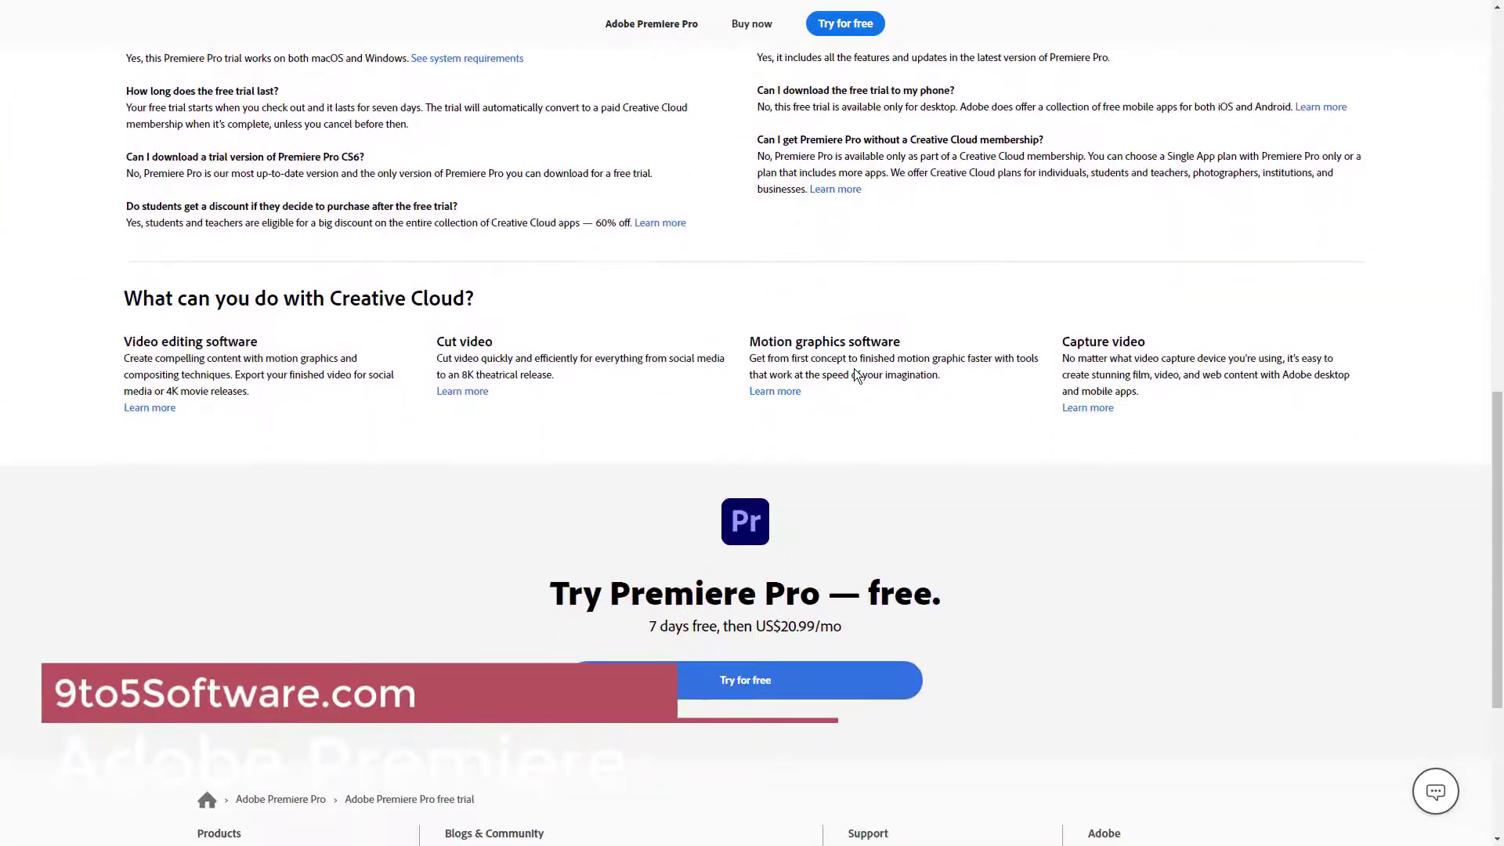
pyautogui.scroll(-3)
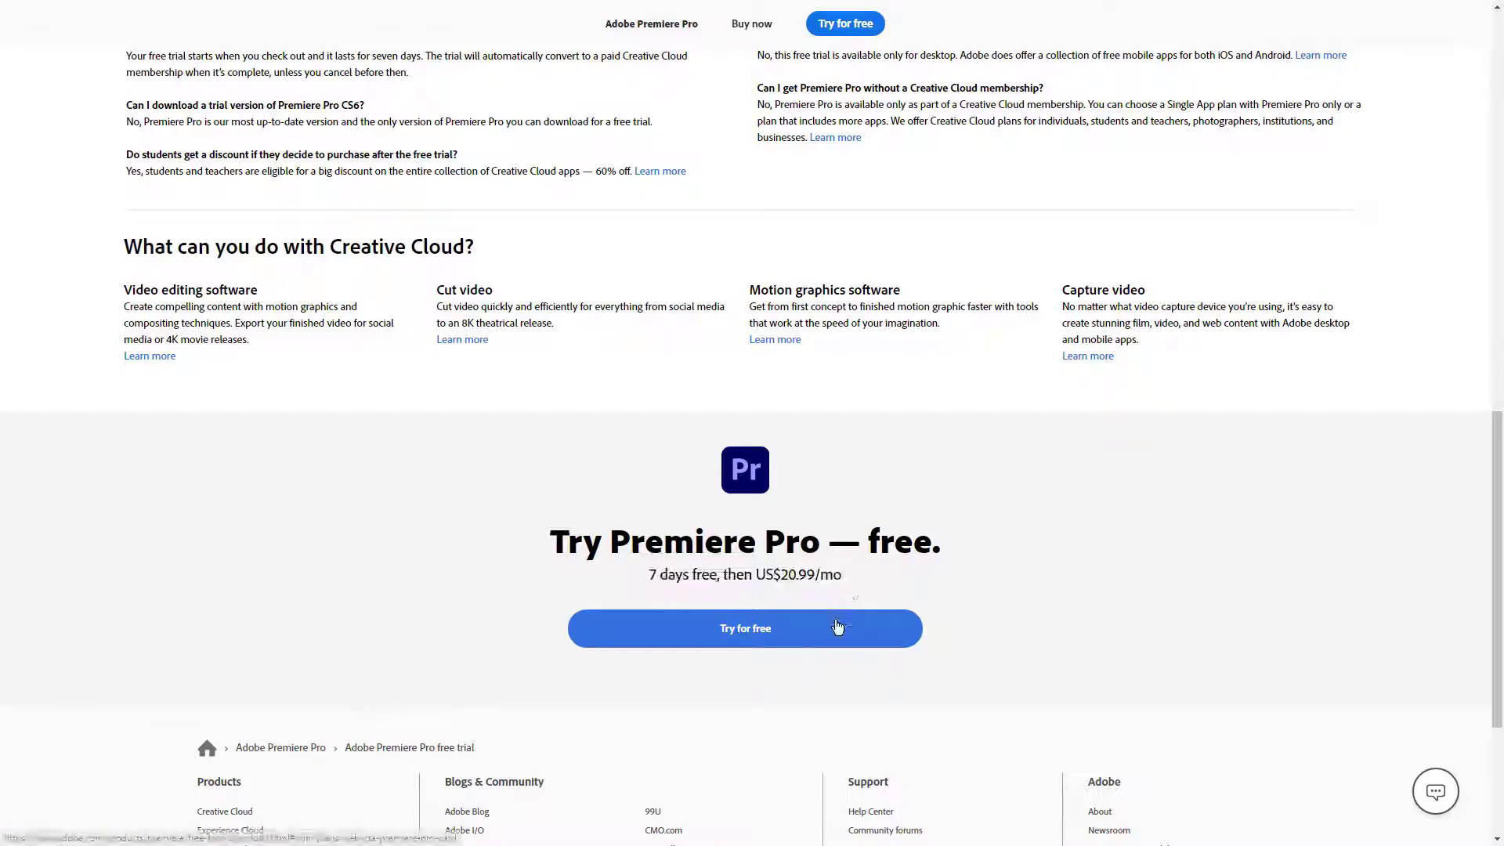
pyautogui.click(745, 629)
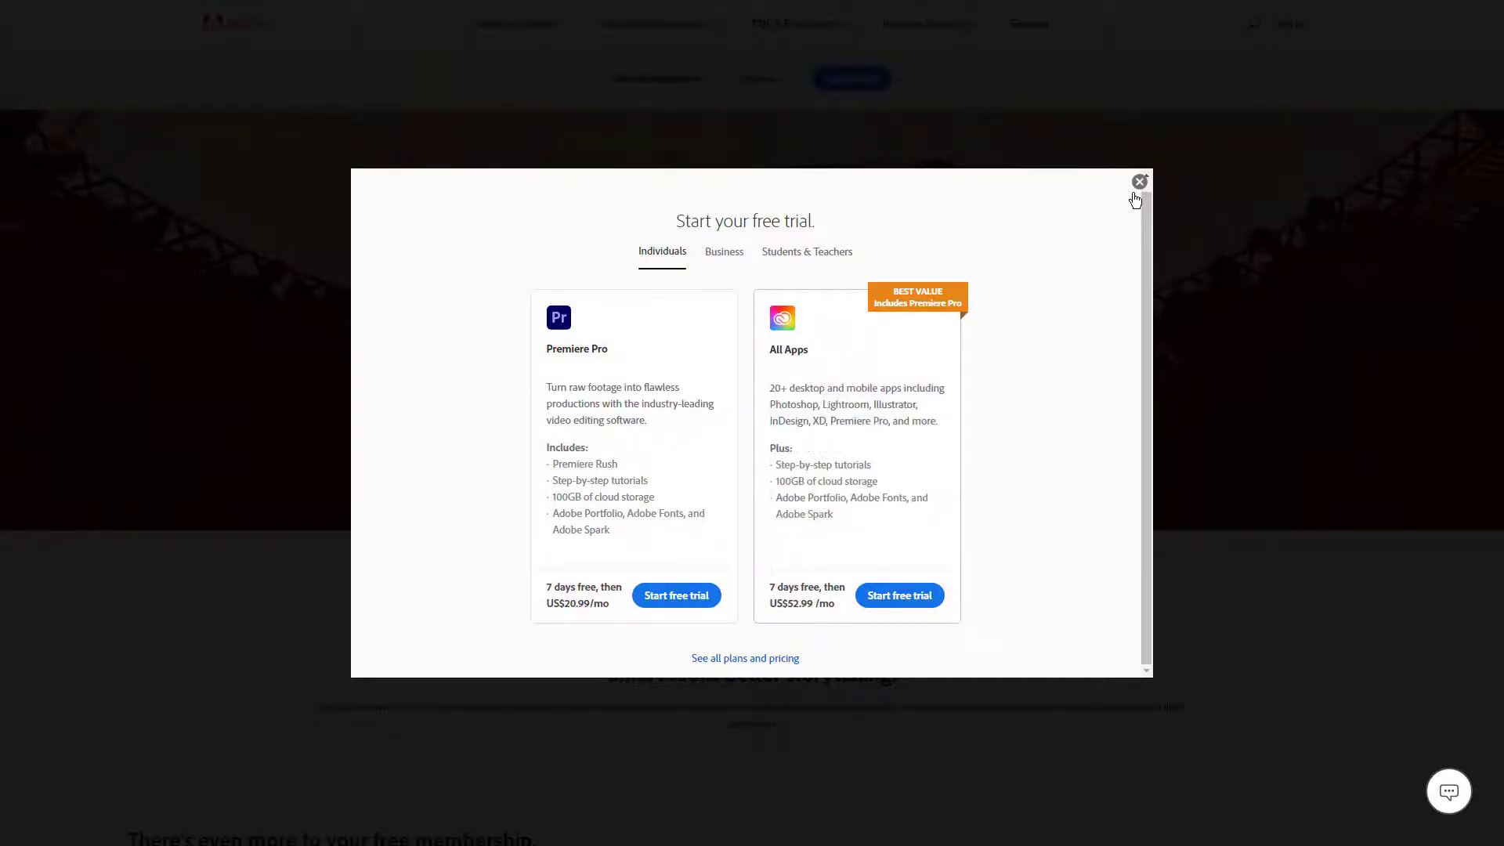
pyautogui.click(1139, 182)
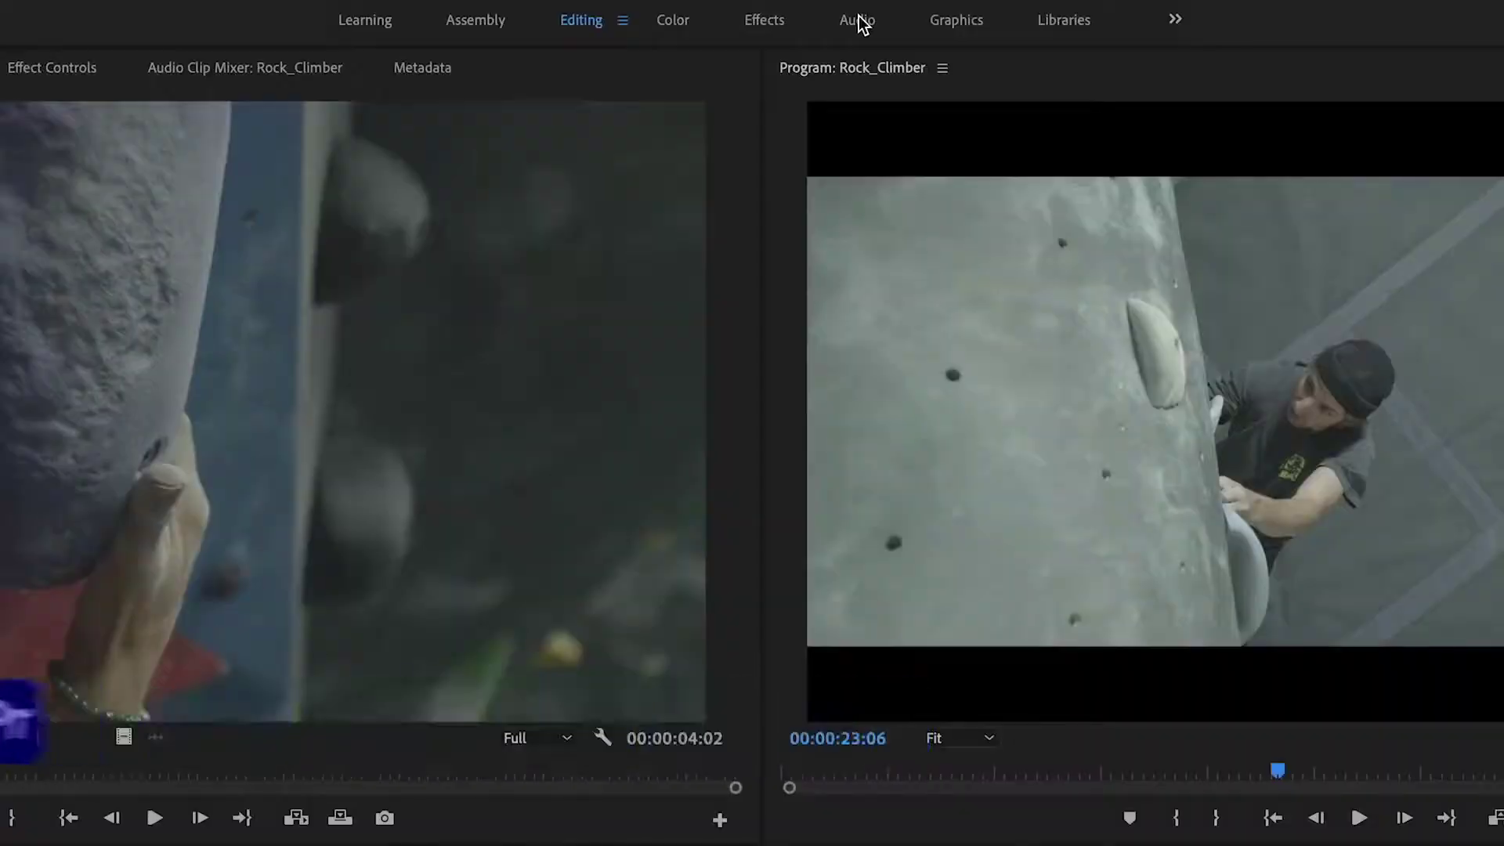
# In the Audio workspace's Adobe Stock browser, expand Acoustic genres and filter to tracks with vocals.
pyautogui.click(856, 19)
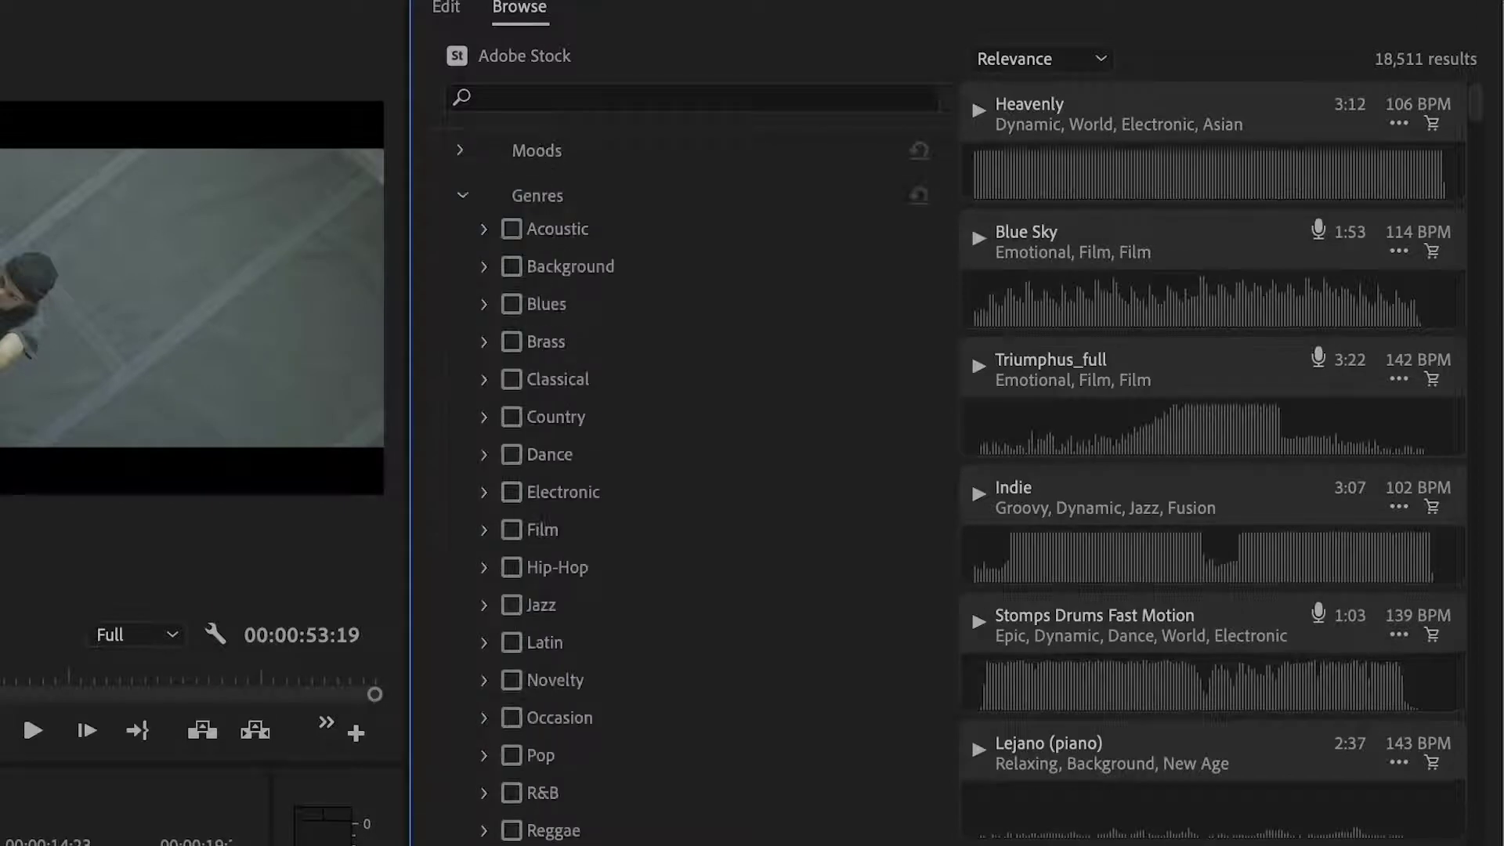
pyautogui.moveTo(699, 479)
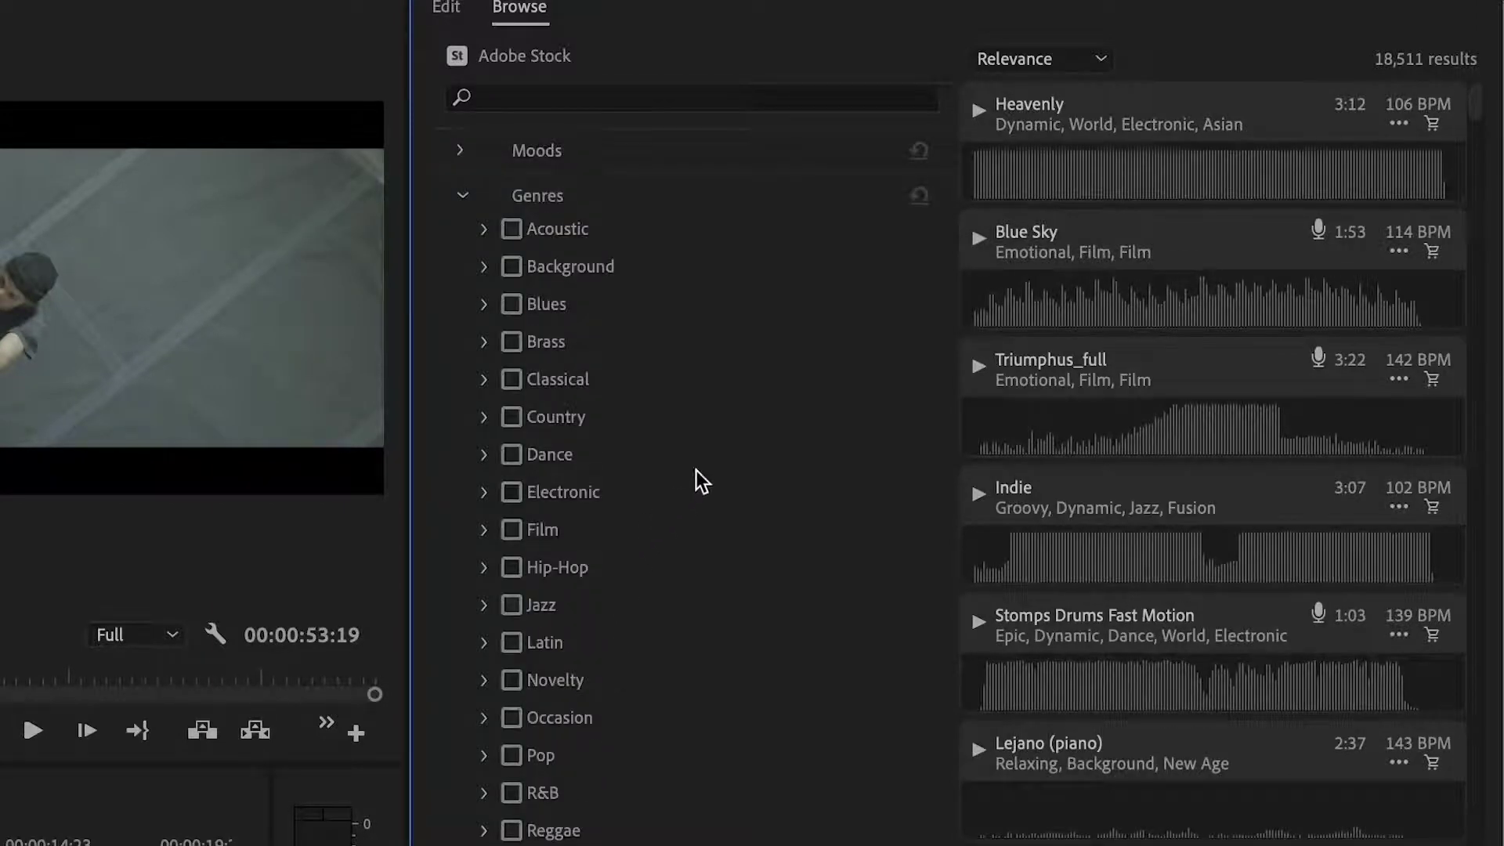
pyautogui.click(484, 228)
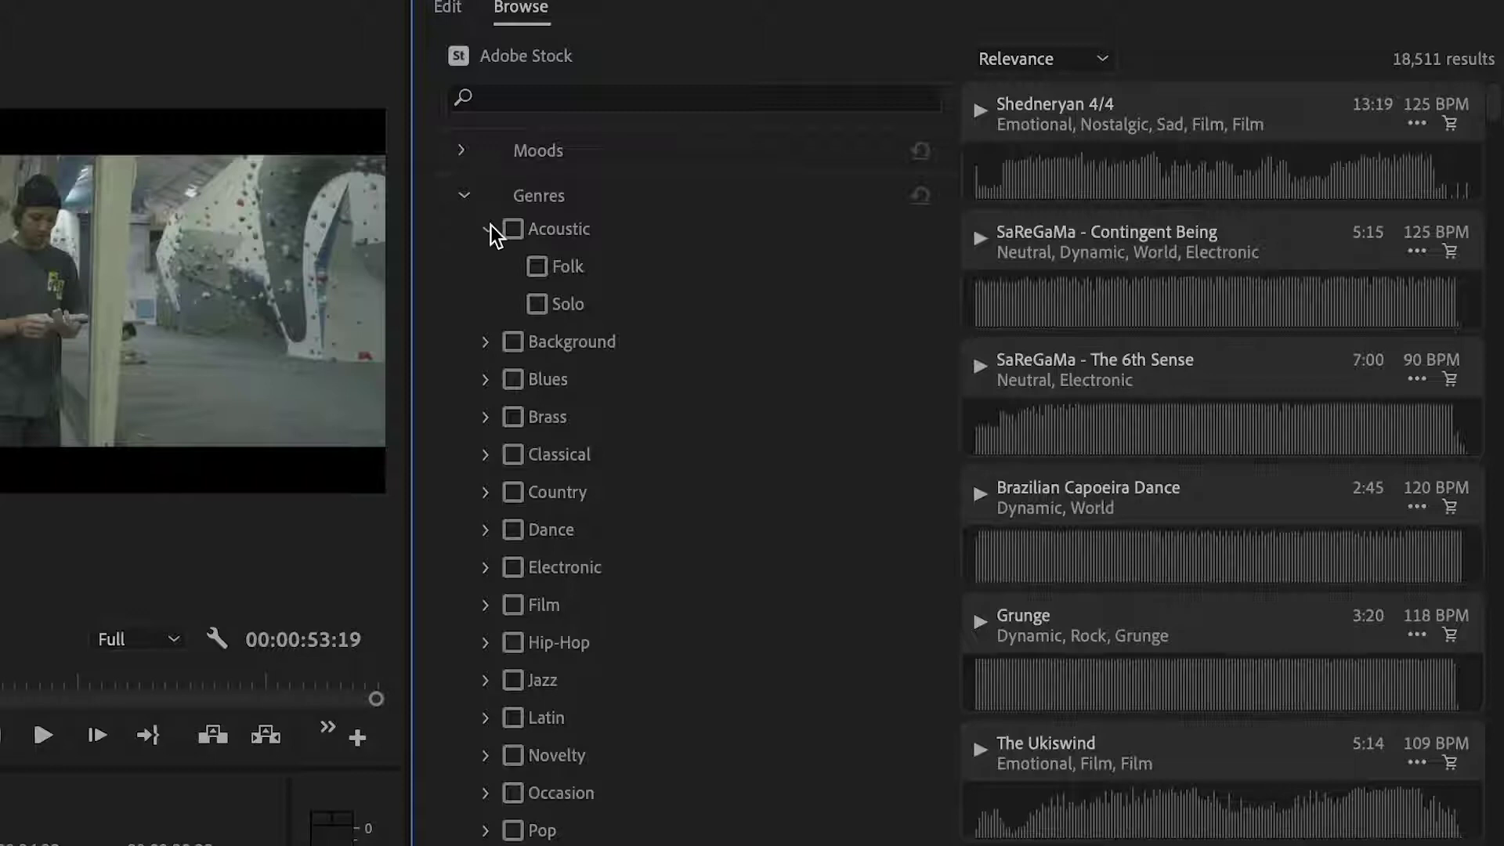
pyautogui.click(461, 194)
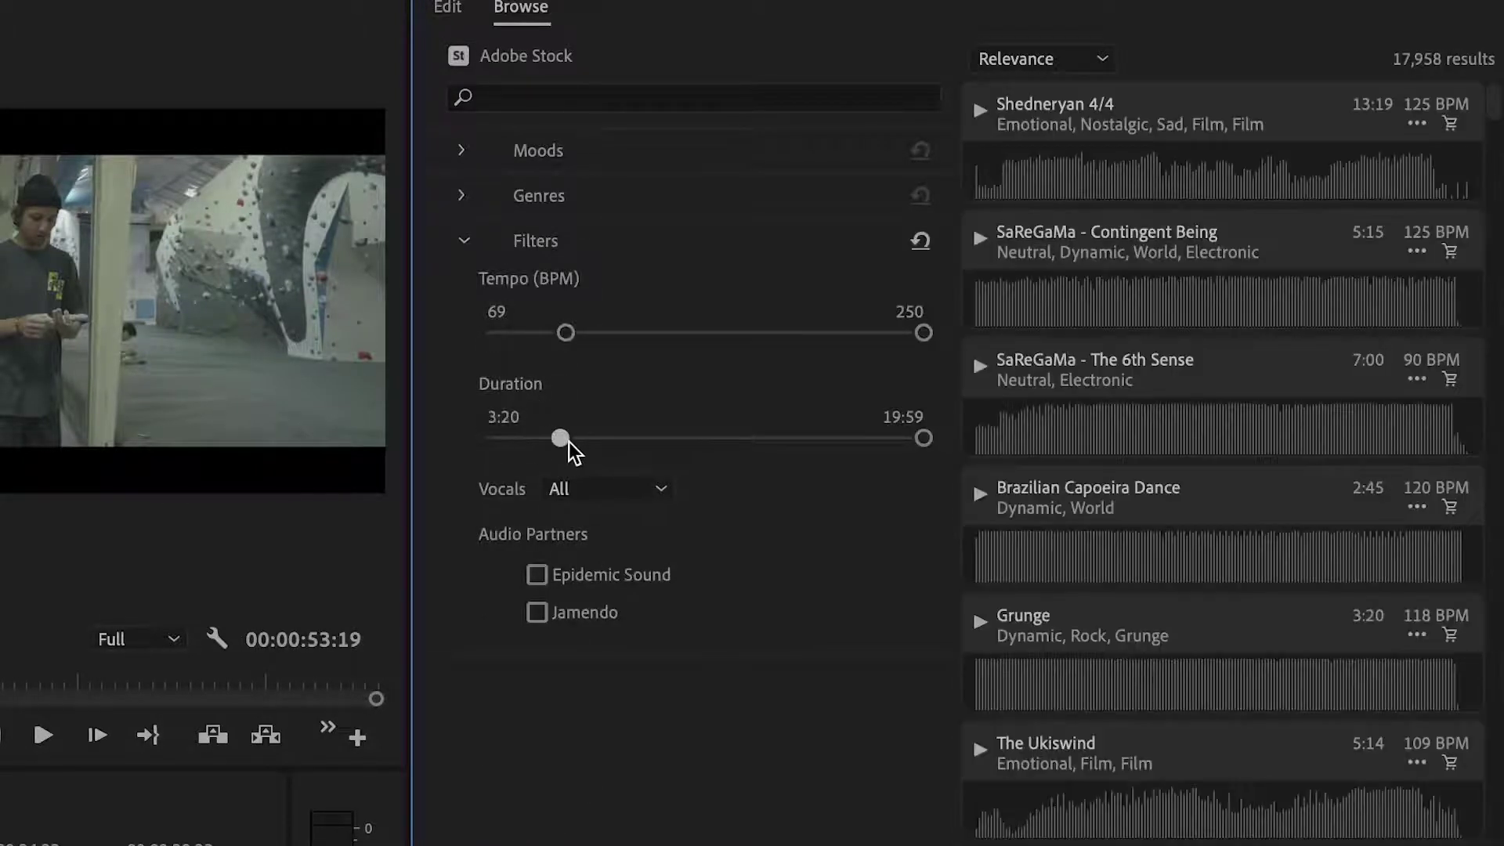
pyautogui.click(605, 489)
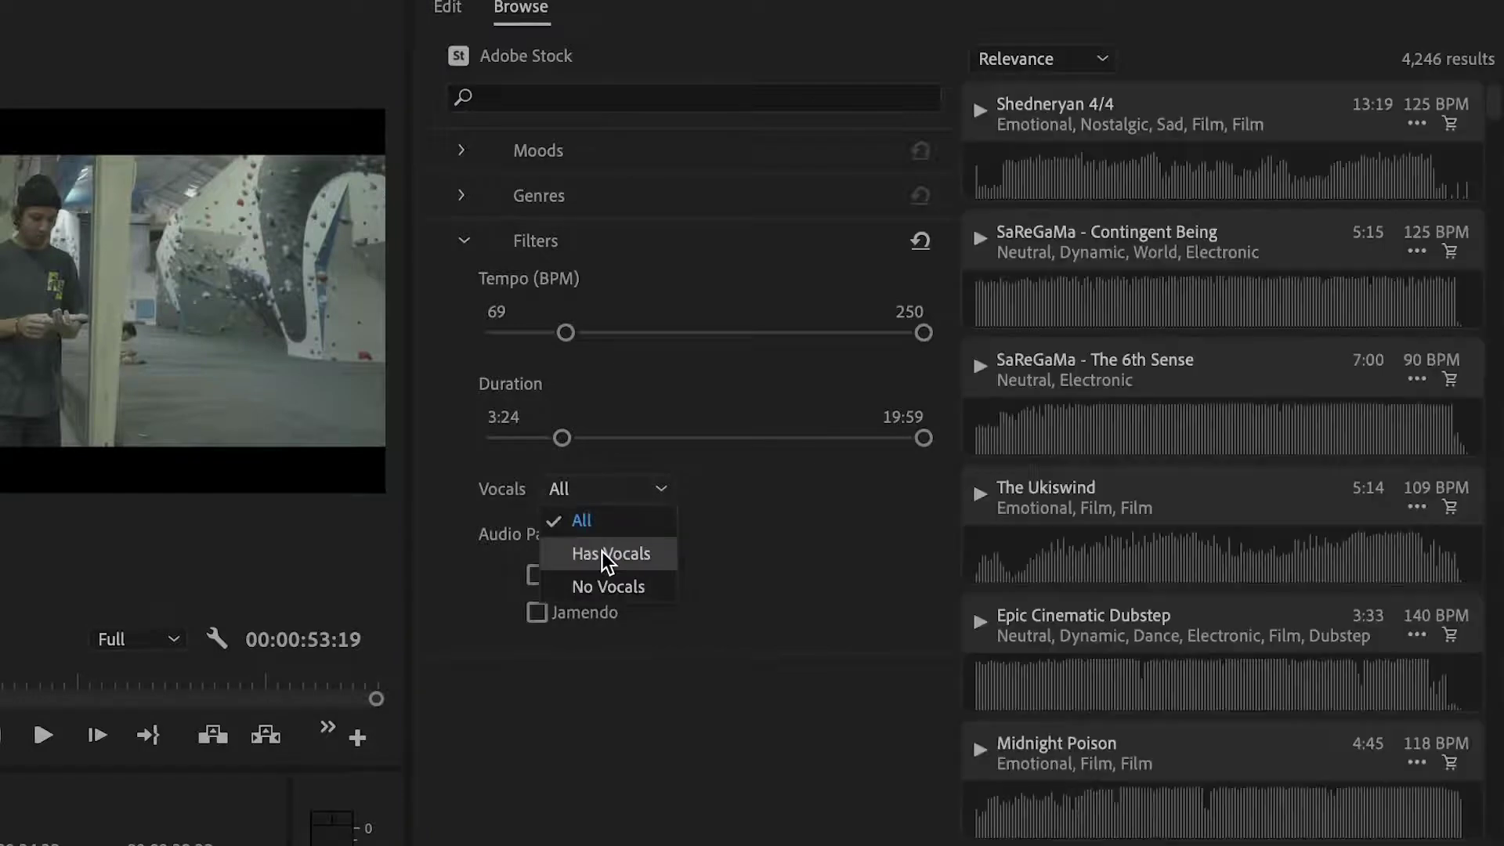
pyautogui.click(606, 553)
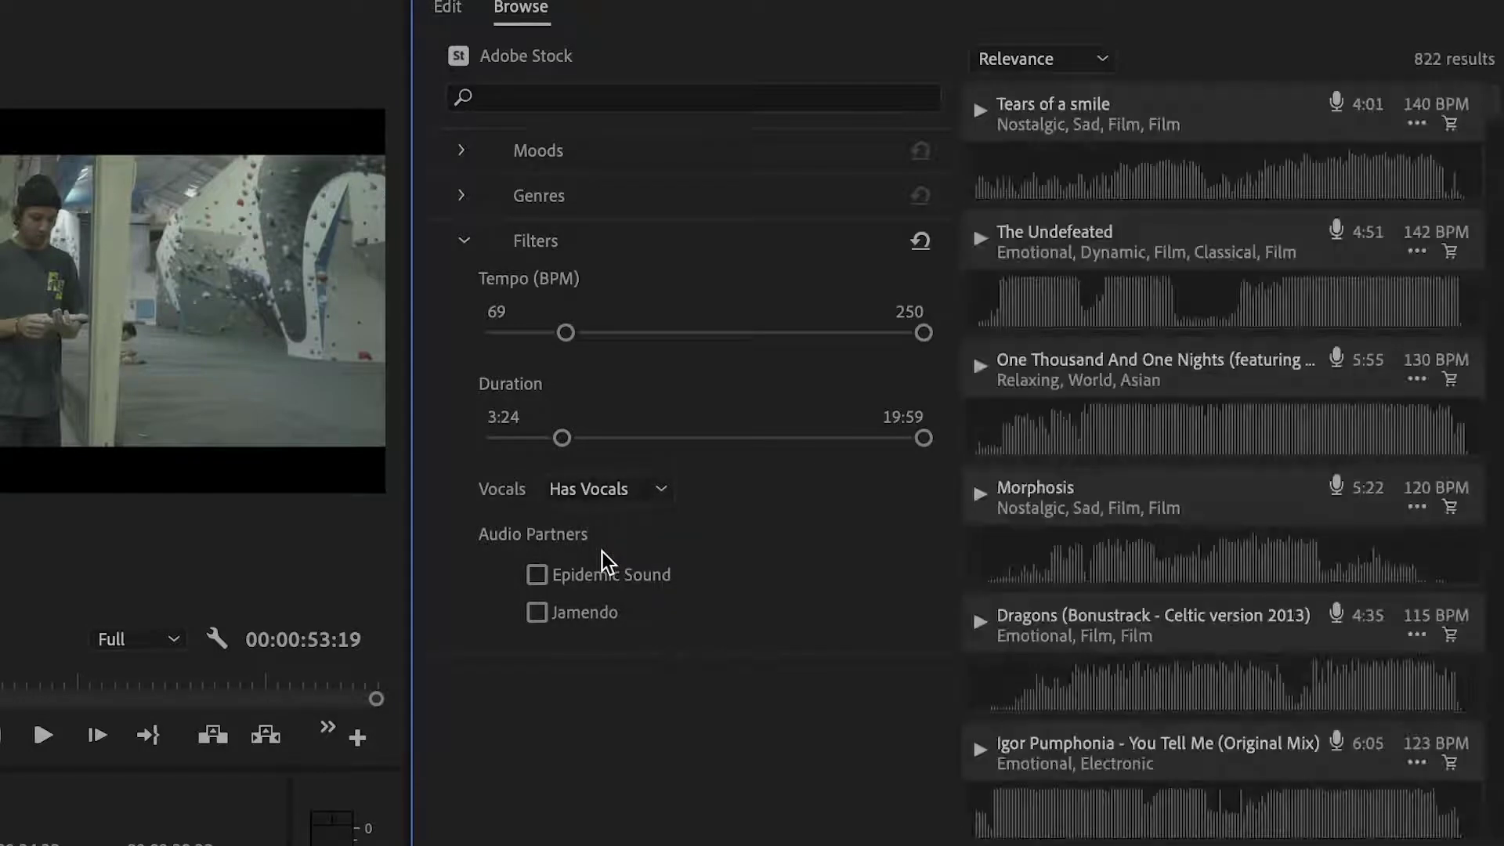
# Search 'Happy', clear the term, and preview the Blue Sky track.
pyautogui.write('Happy')
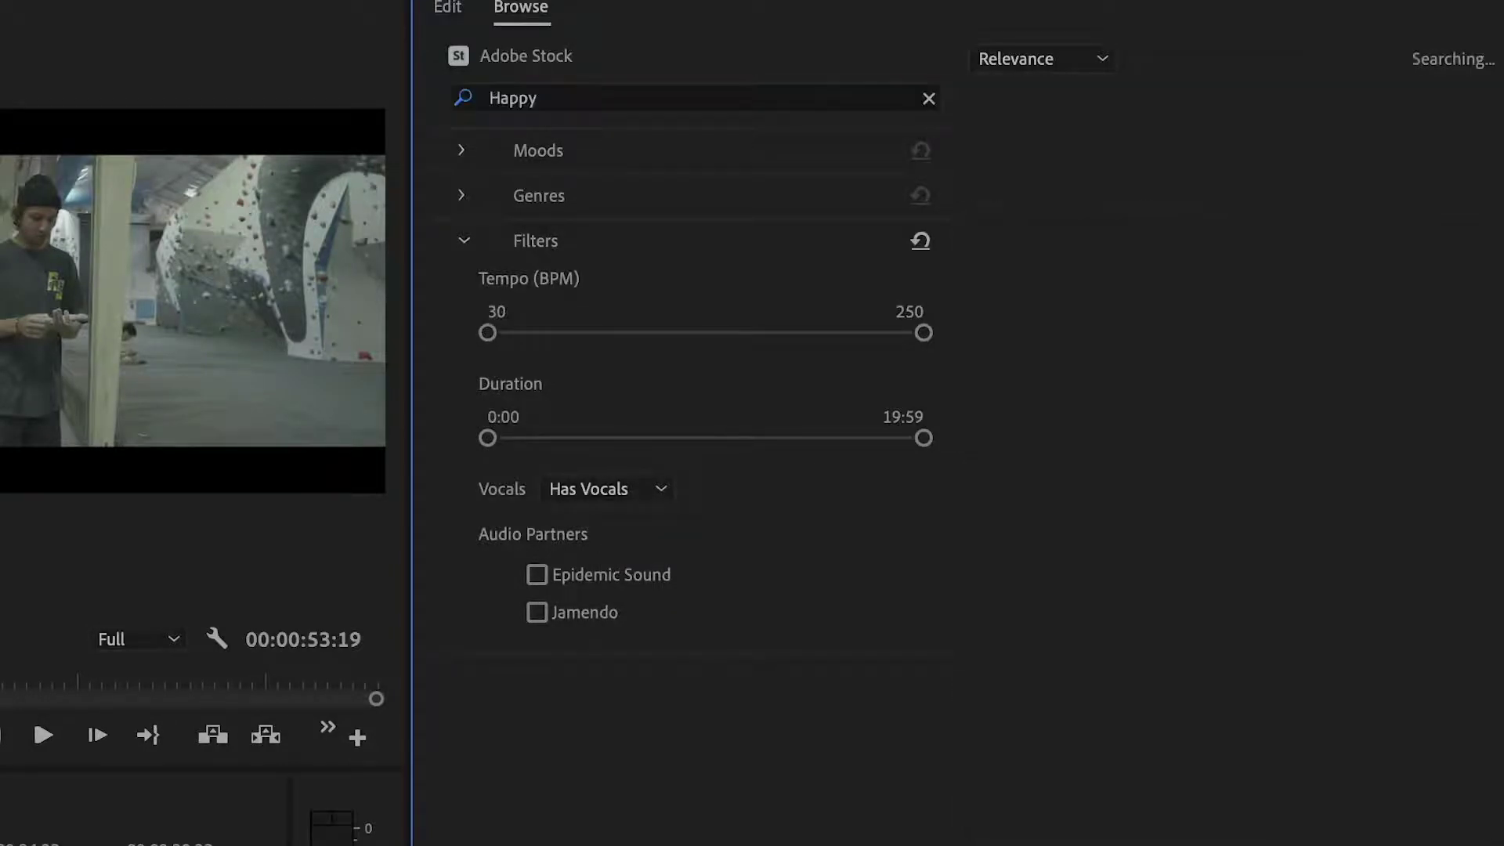
pyautogui.click(926, 97)
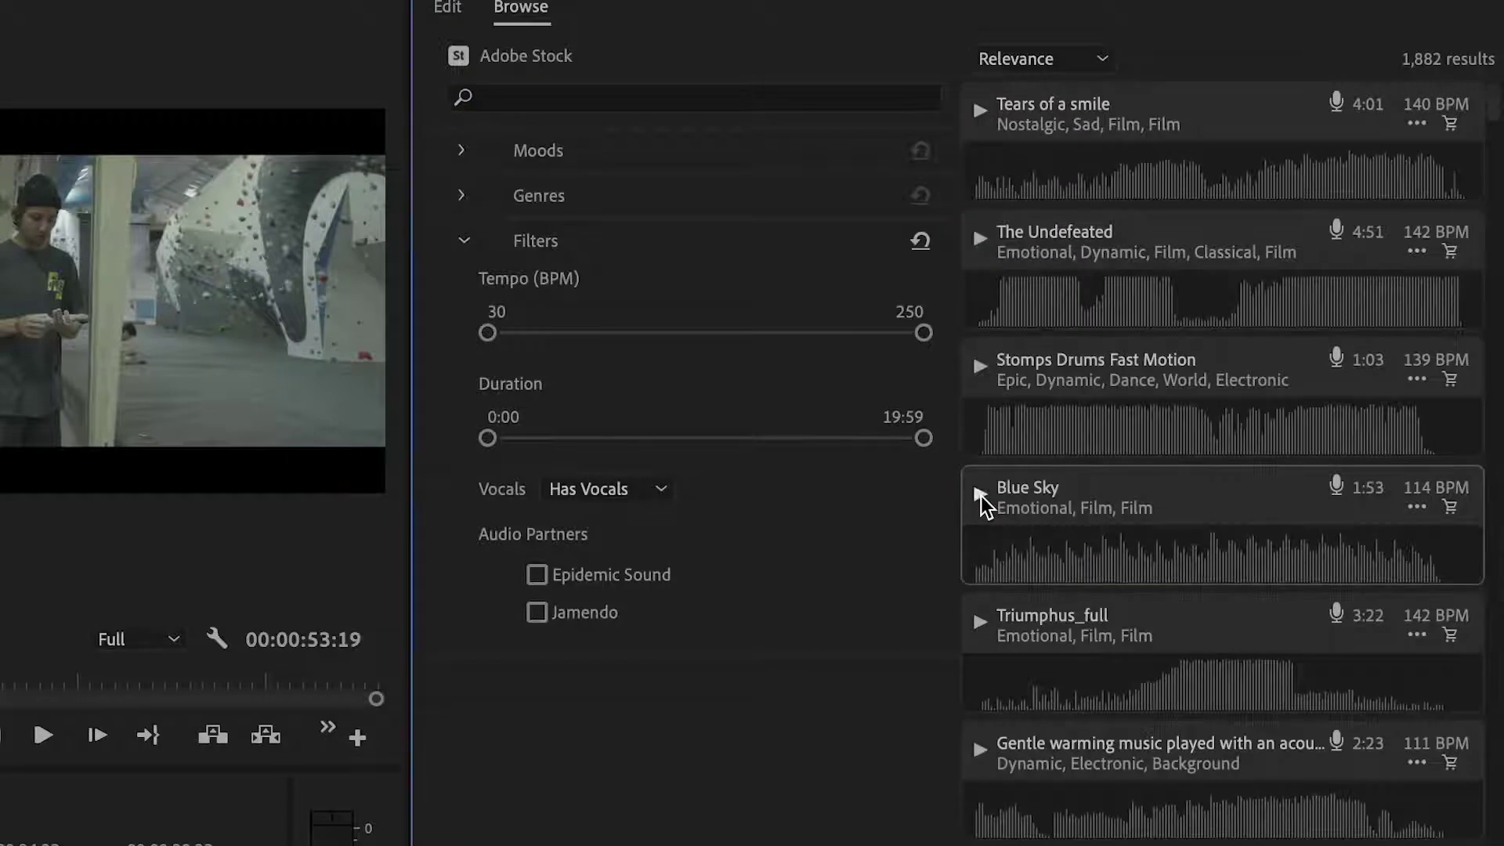
pyautogui.click(981, 498)
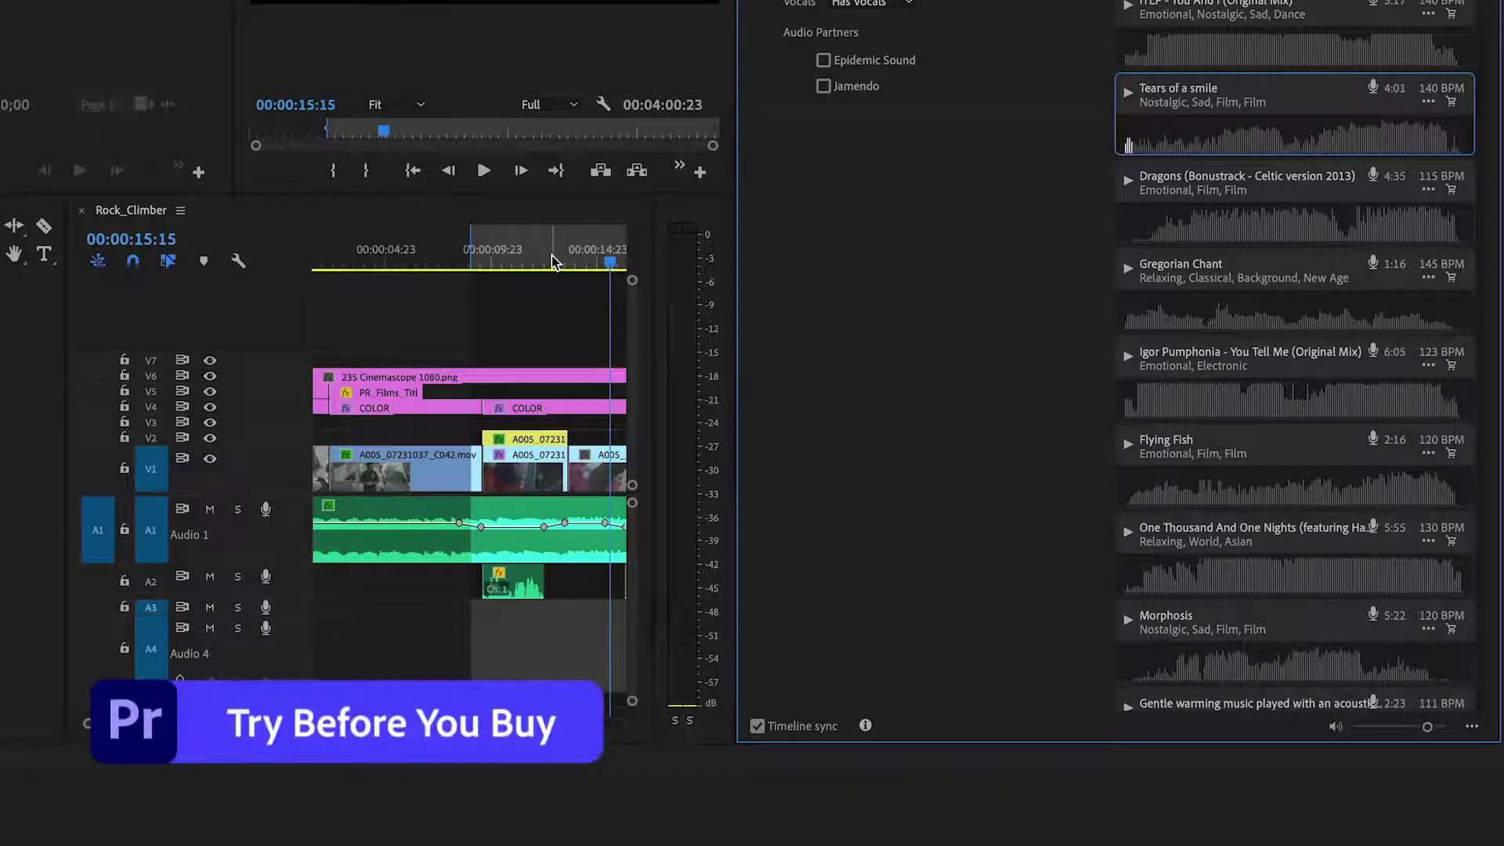
pyautogui.click(484, 169)
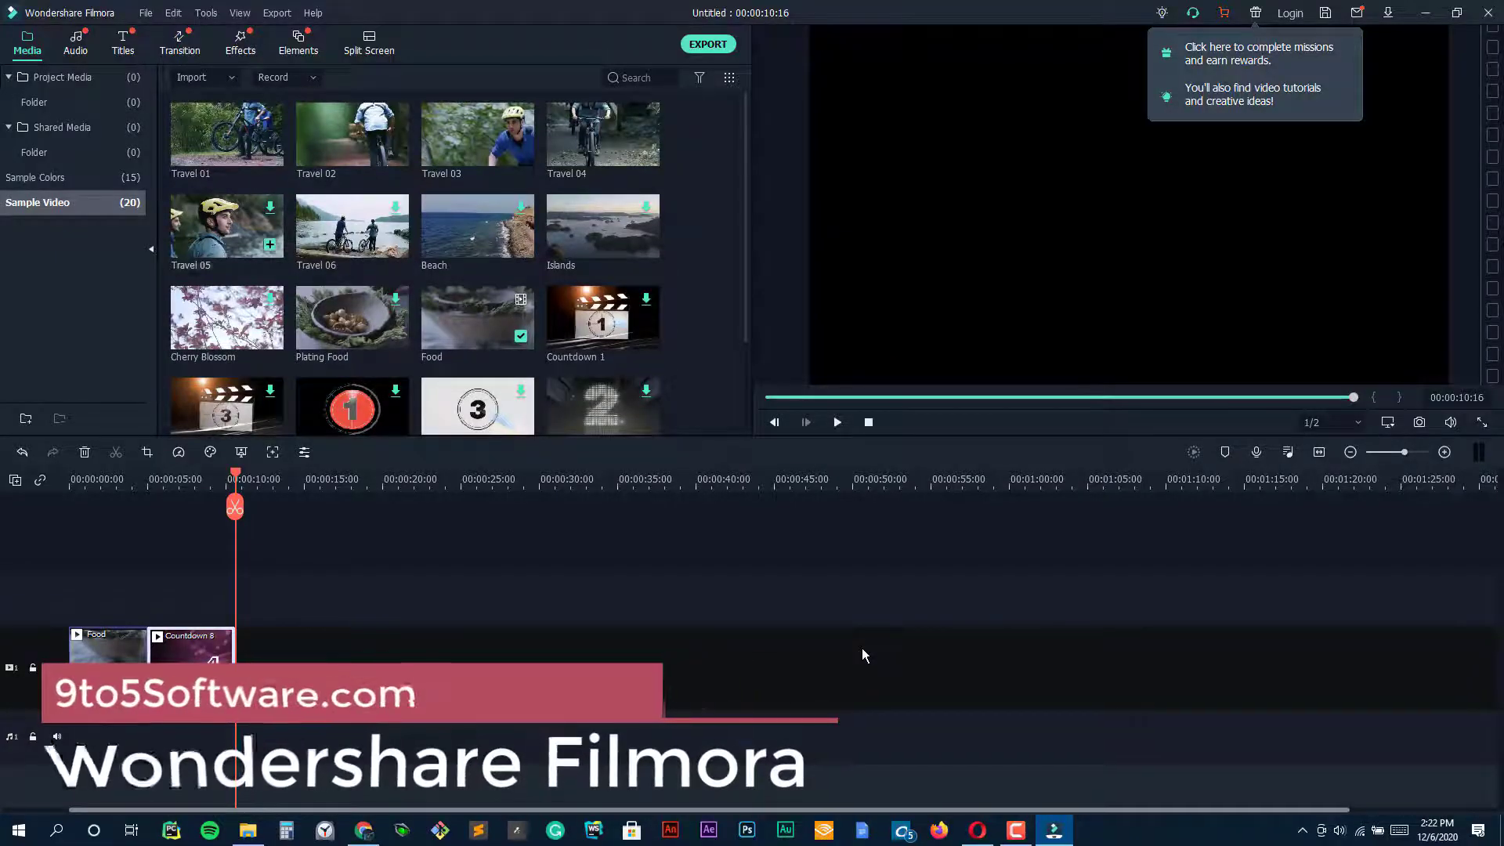
# Add the Travel 01 and Beach sample clips to the timeline end and play the preview.
pyautogui.click(805, 421)
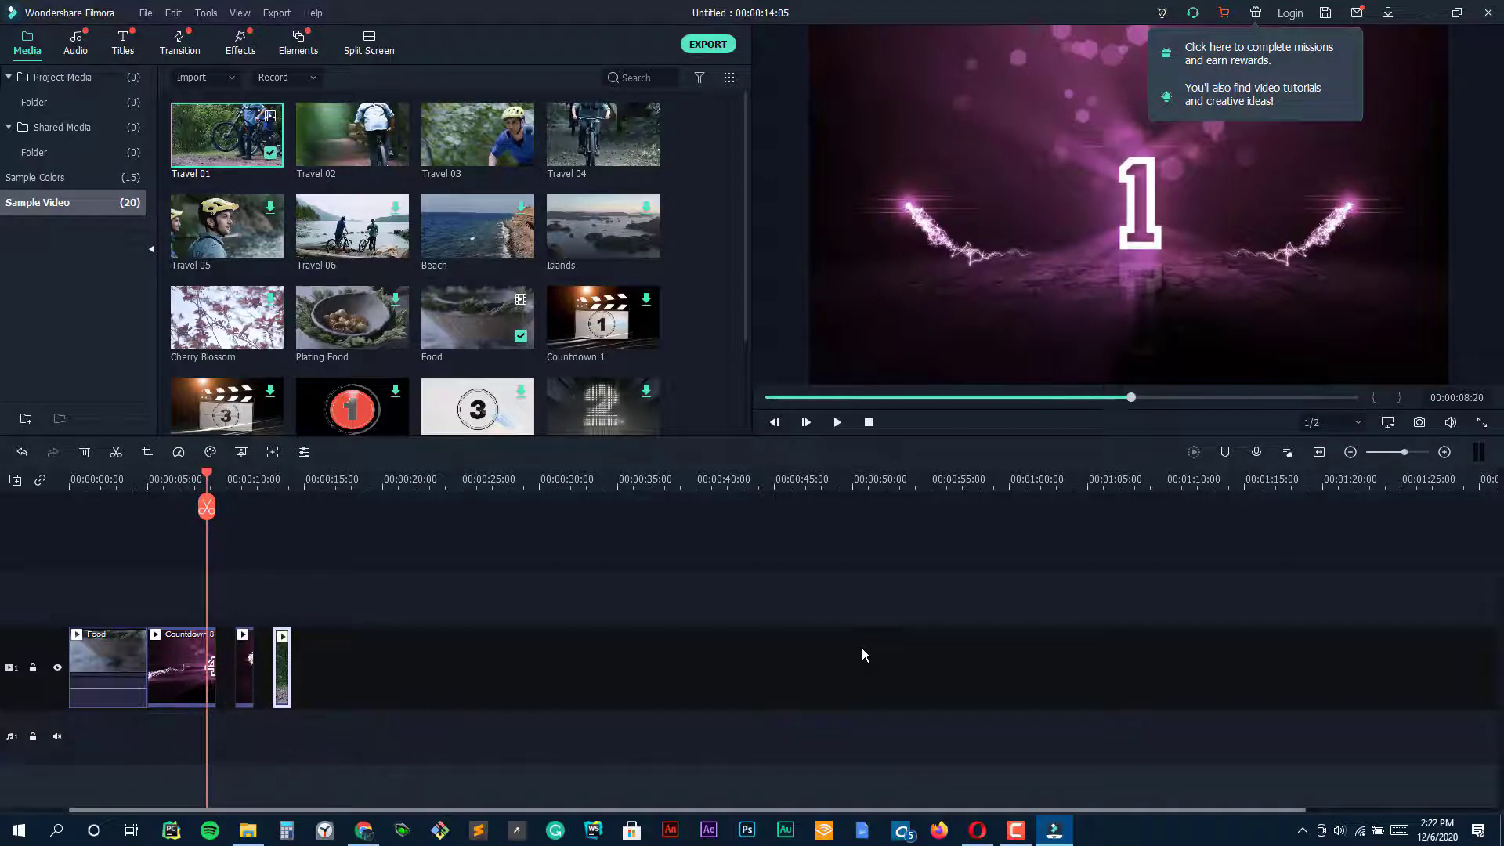
pyautogui.click(836, 421)
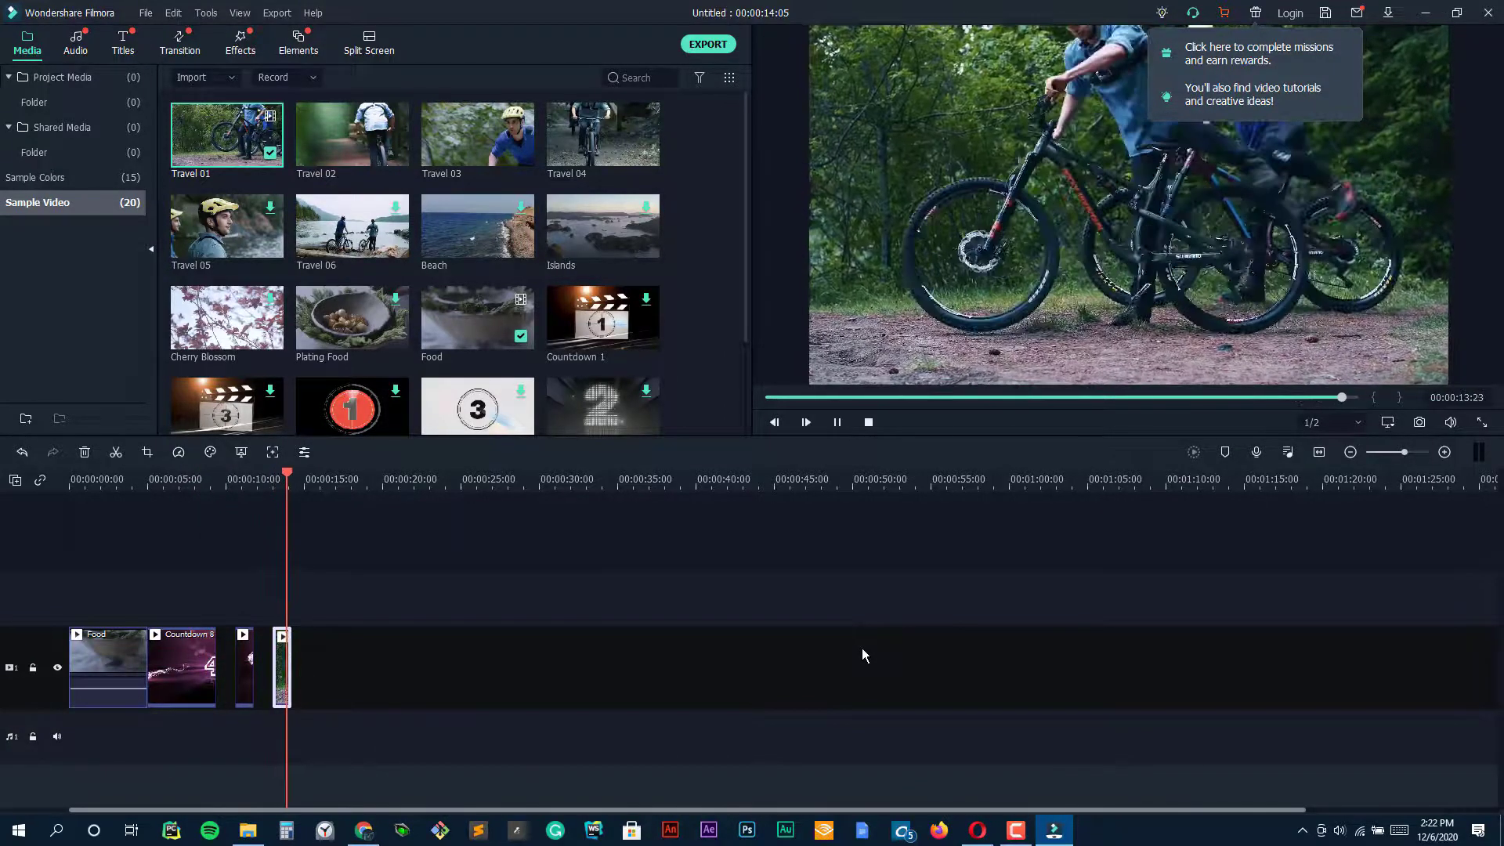
pyautogui.click(837, 421)
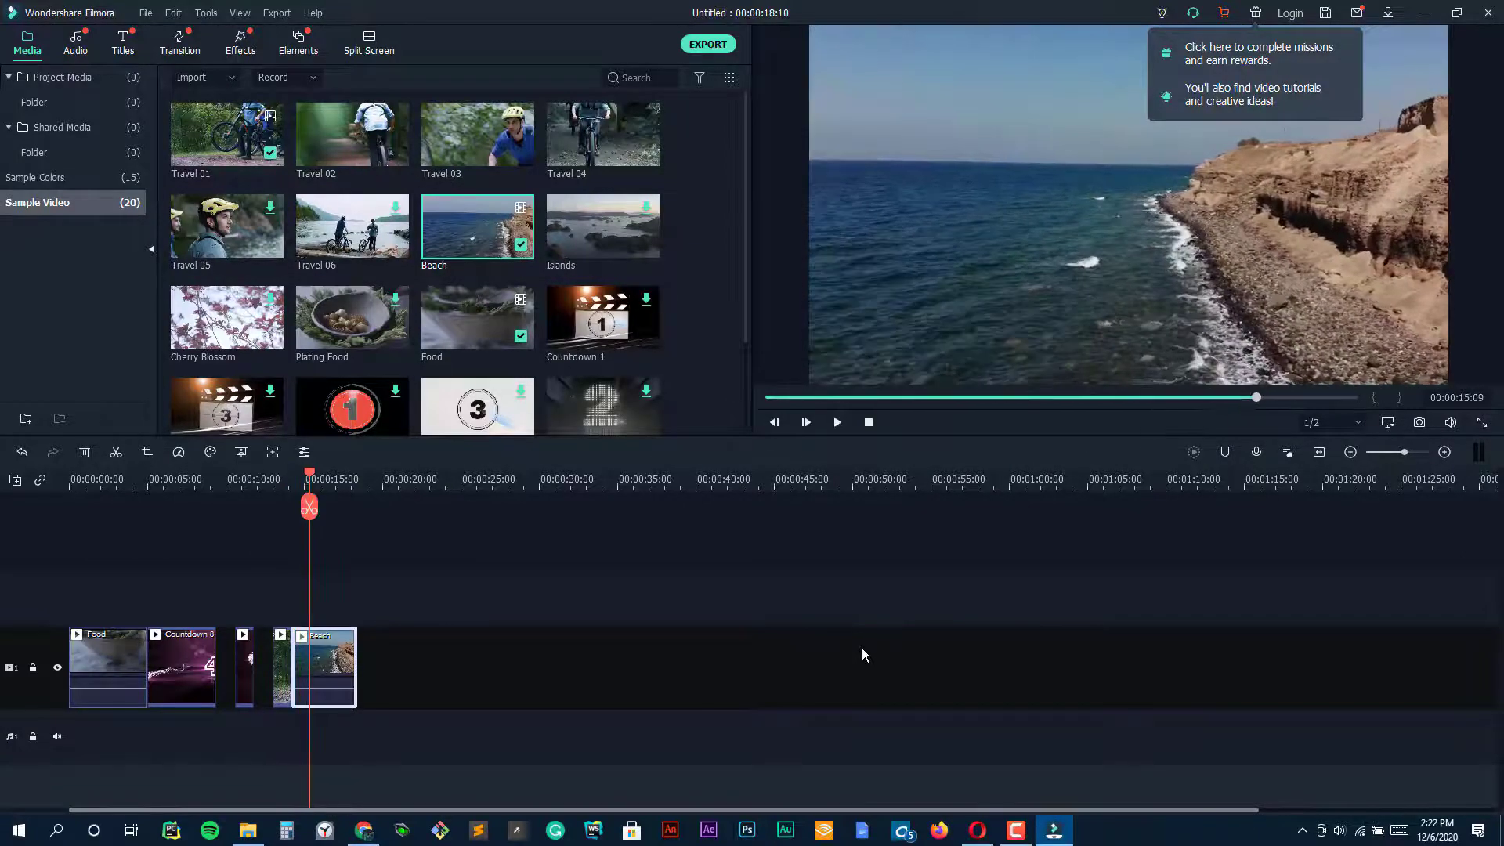
# Bring up the Beach clip's video settings and play it in the preview.
pyautogui.doubleClick(317, 667)
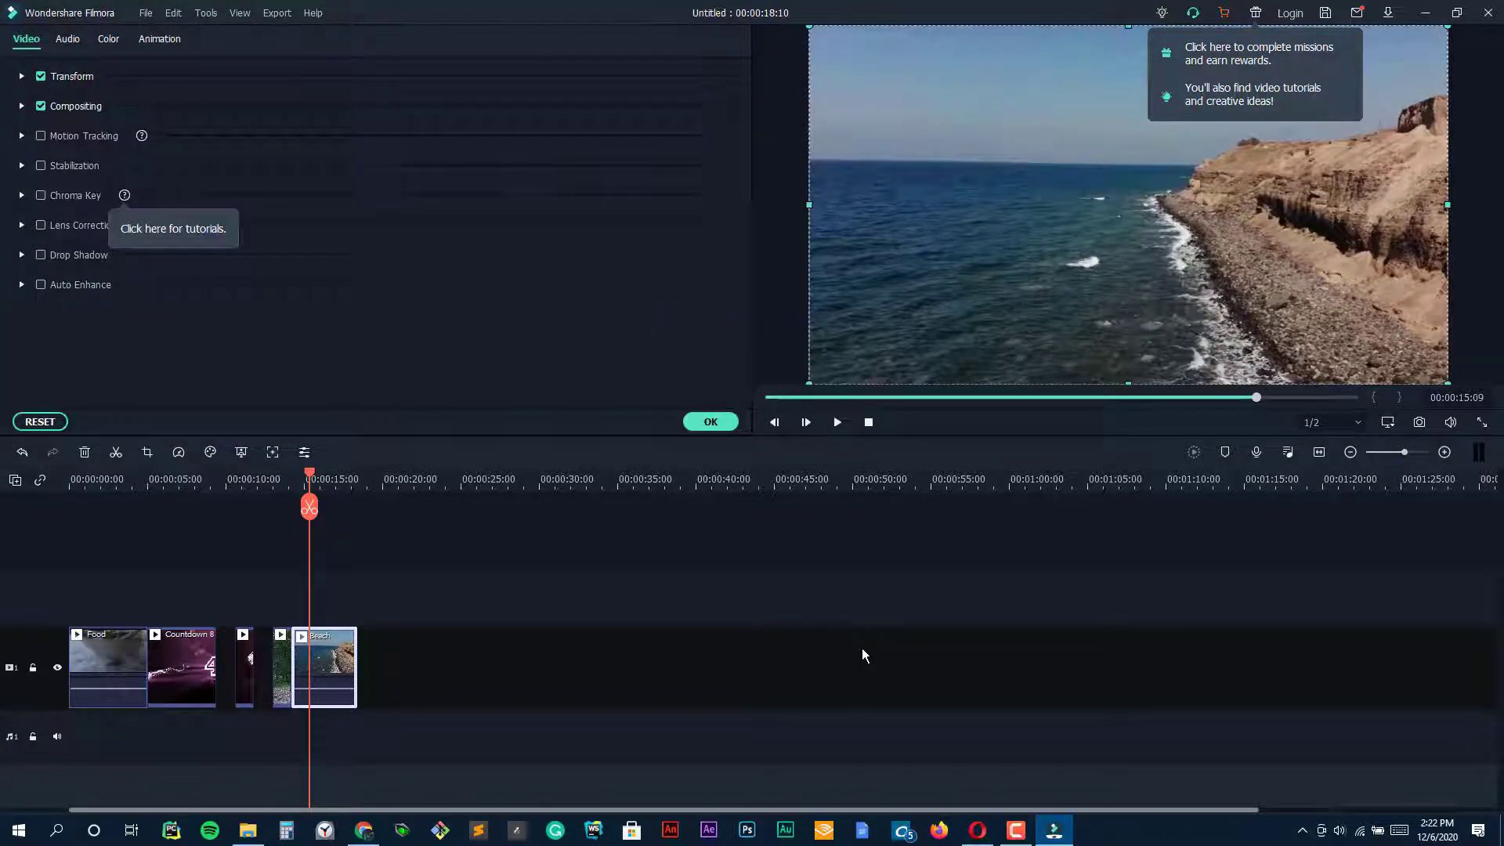
pyautogui.click(836, 421)
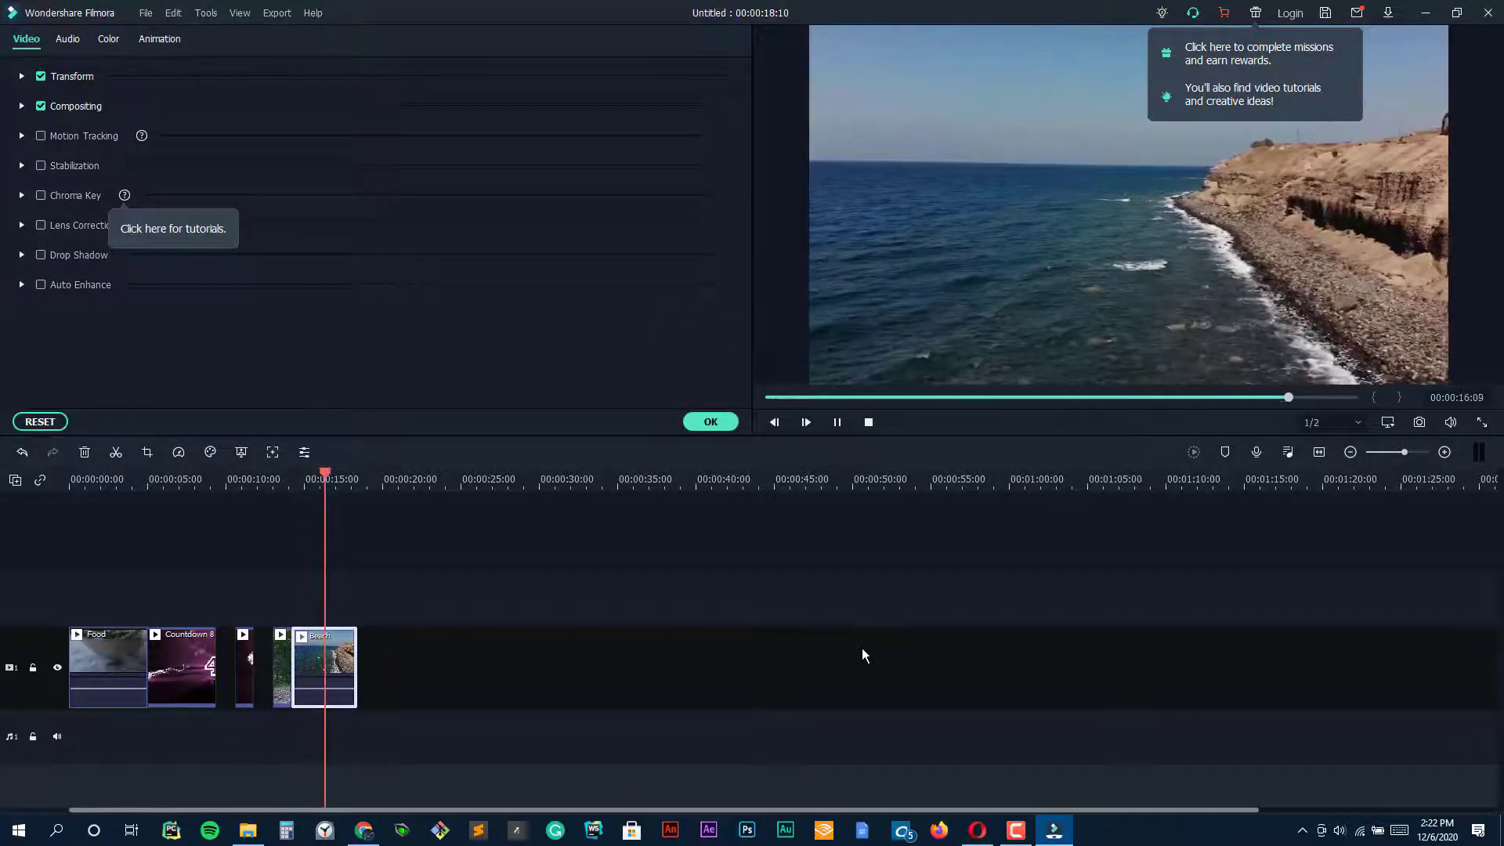
pyautogui.click(805, 421)
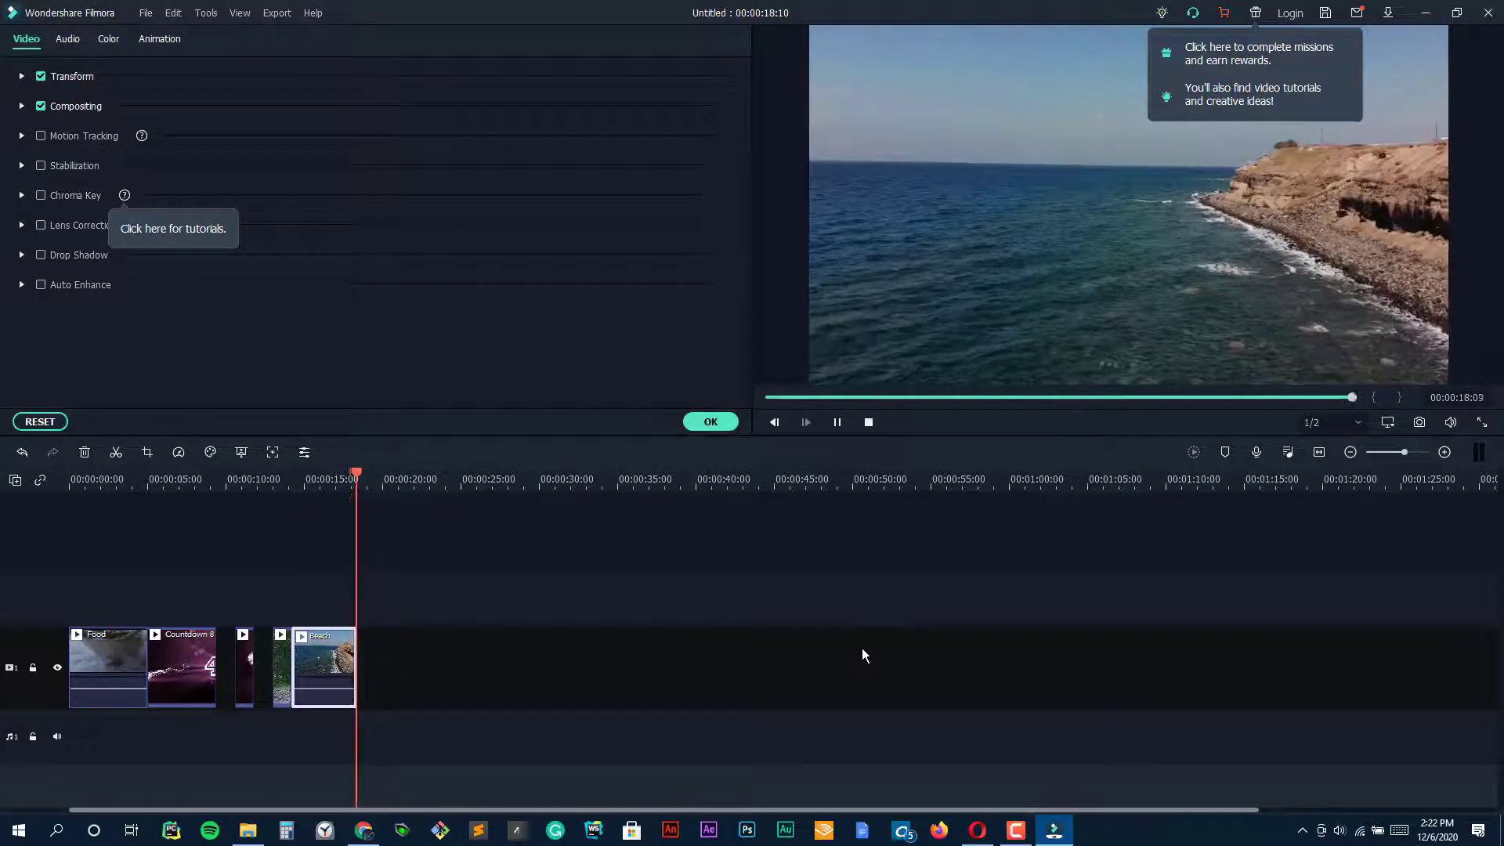